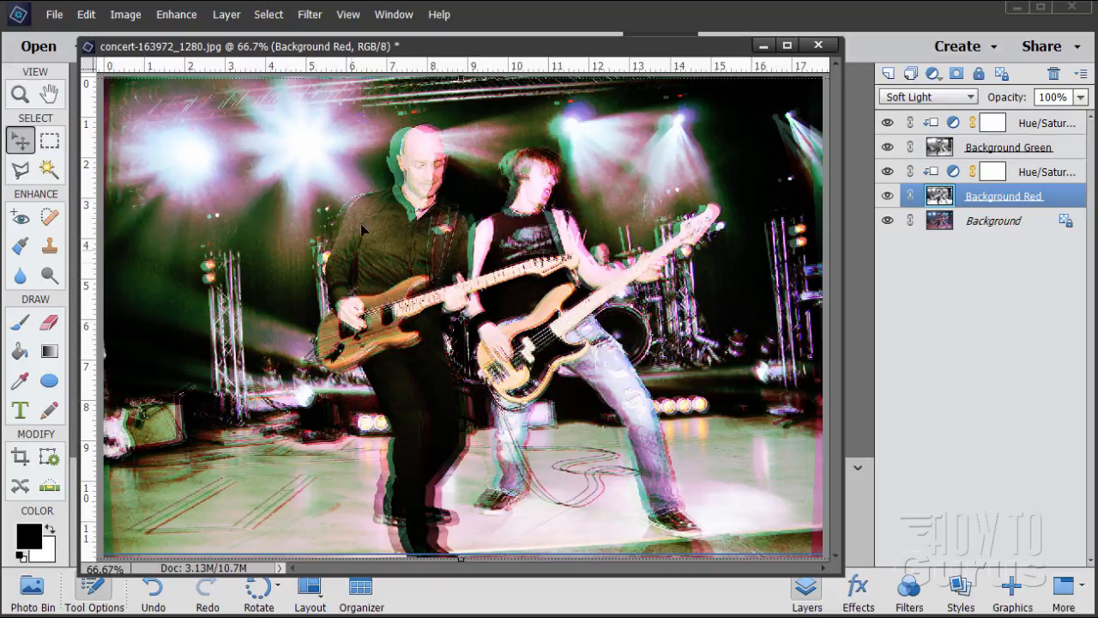
mouse_move(411, 124)
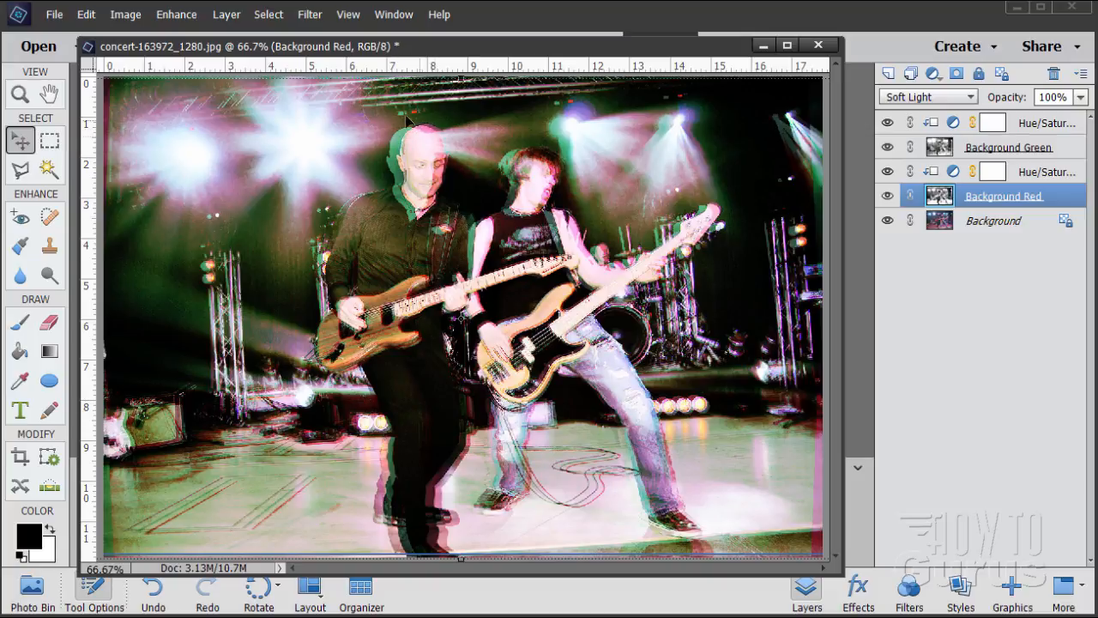
mouse_move(576, 395)
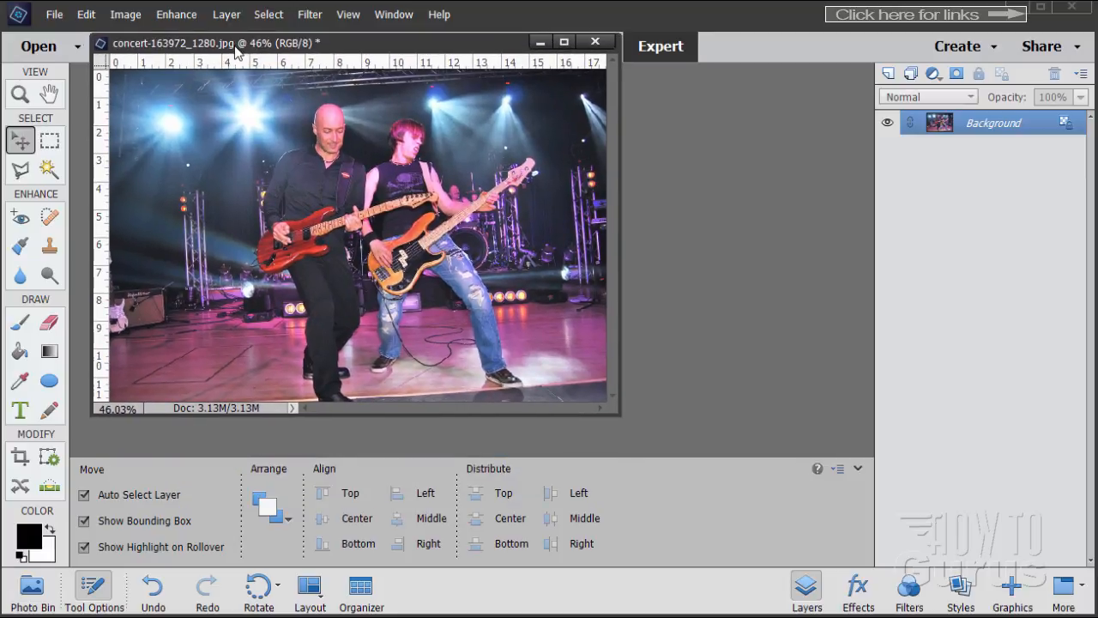
mouse_move(638, 432)
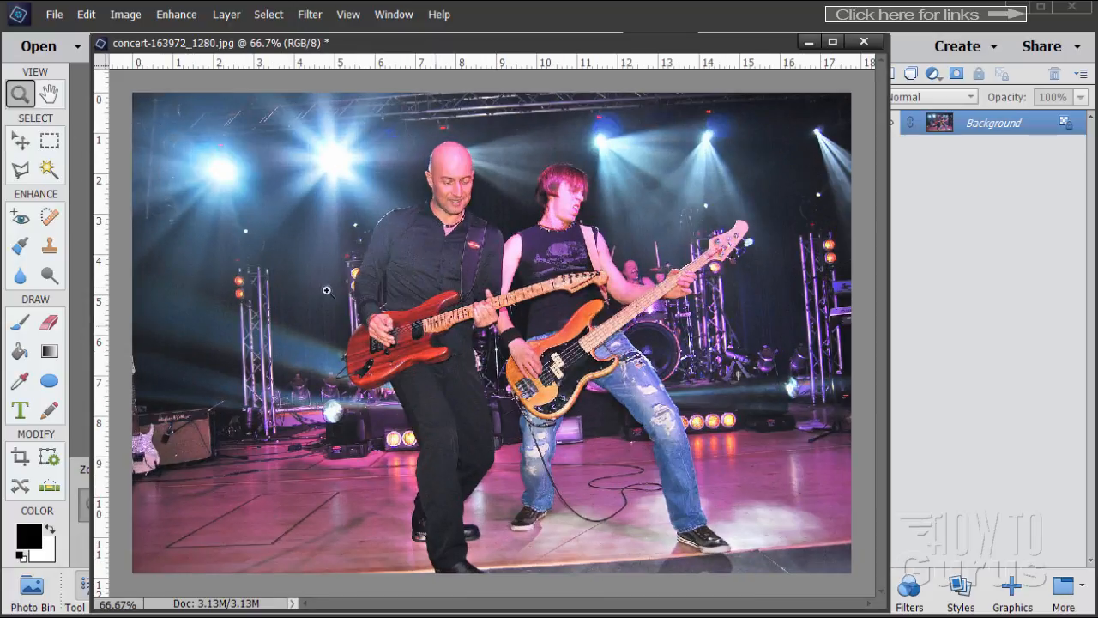
Switch back to the Move tool after zooming into the concert photo.
click(21, 141)
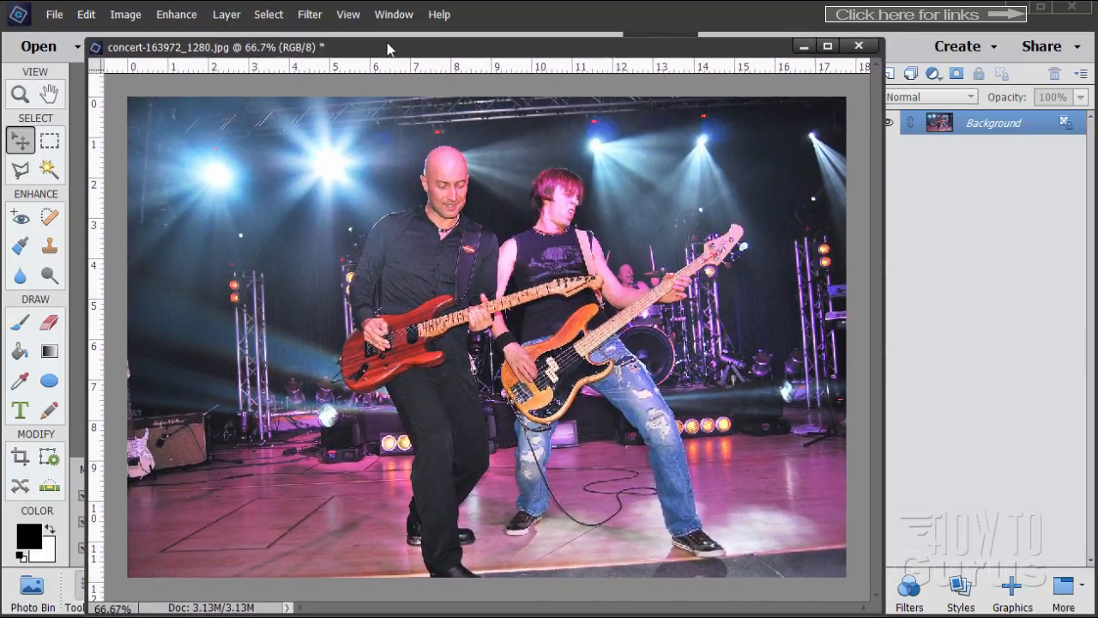
Enable floating document window docking in the General preferences.
click(86, 14)
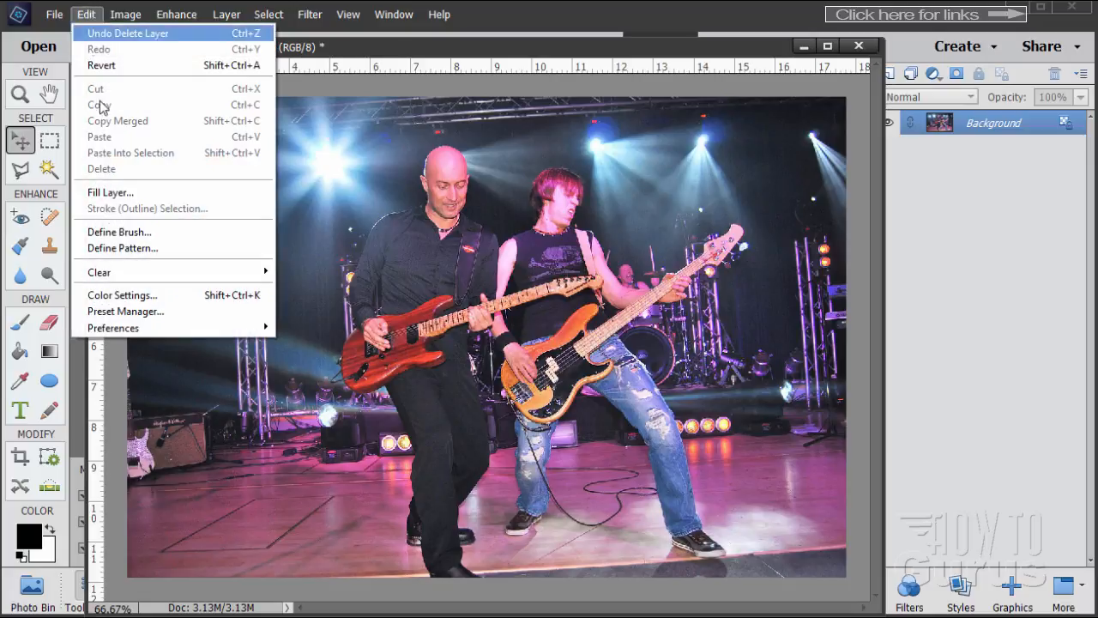
mouse_move(114, 327)
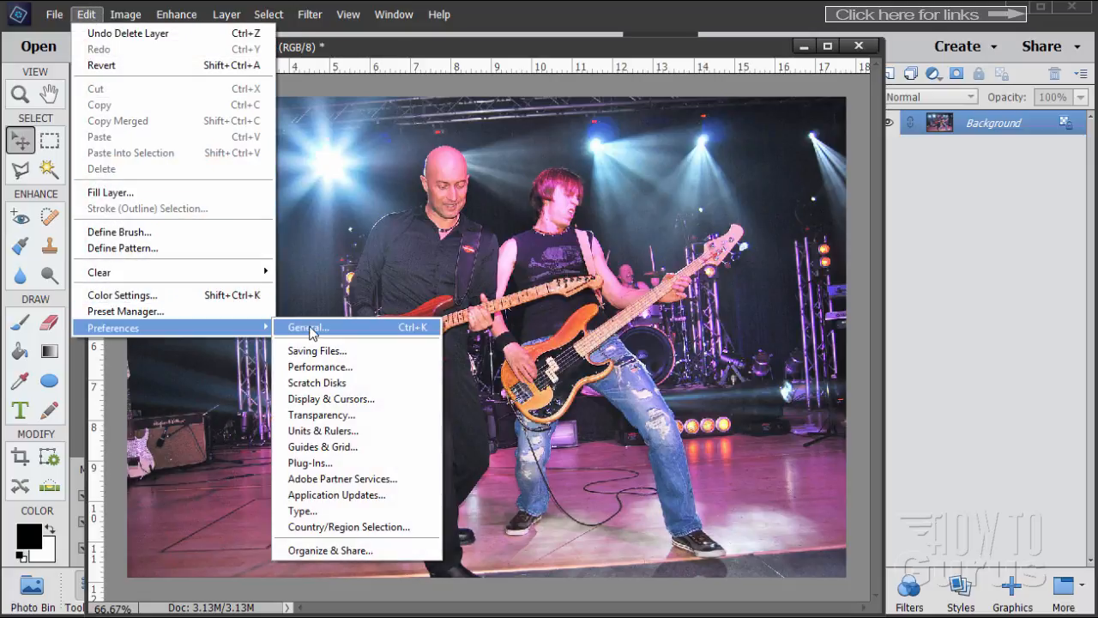
click(305, 326)
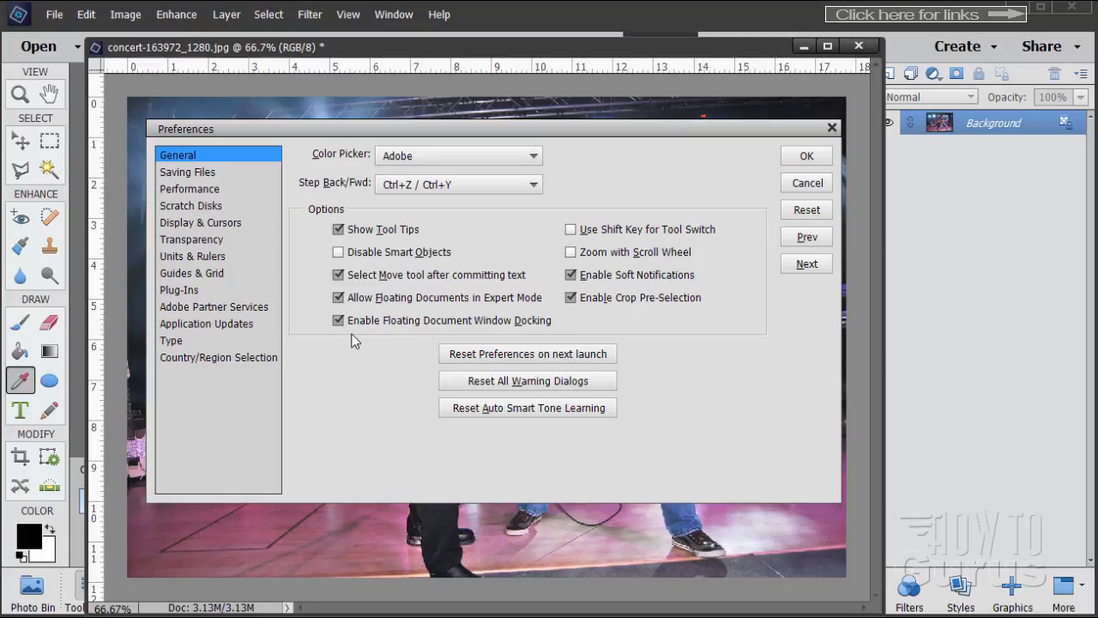
click(804, 182)
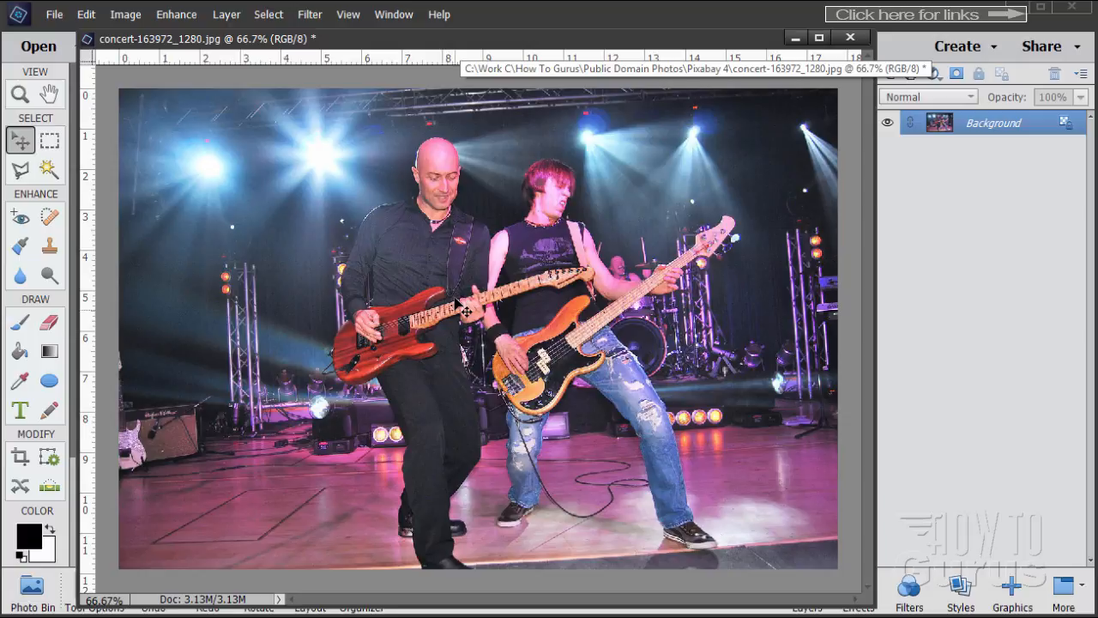
mouse_move(496, 254)
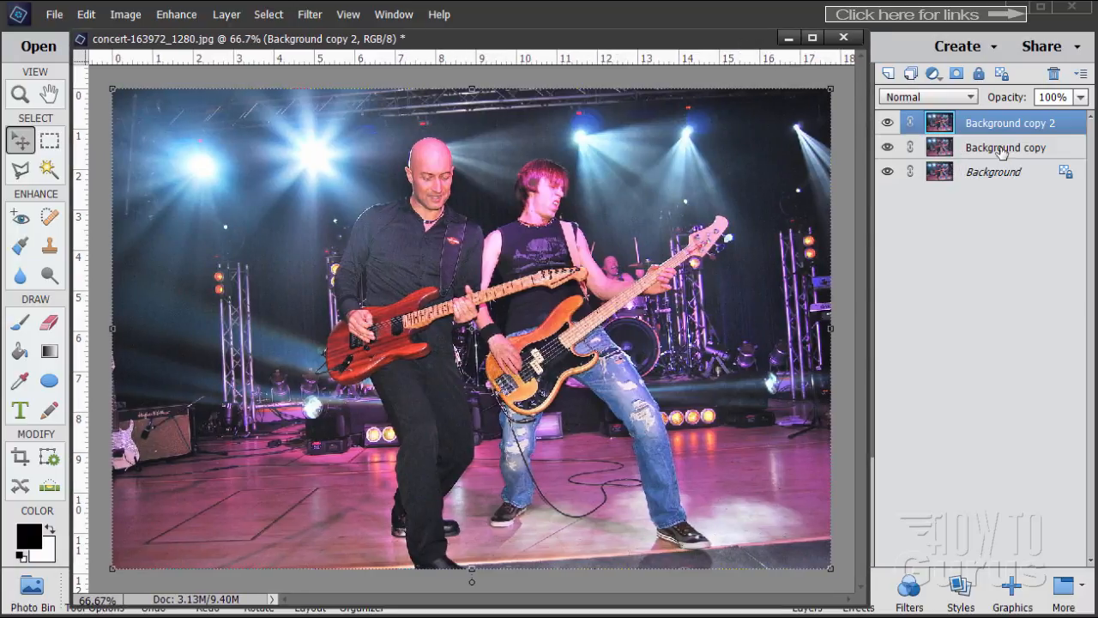
Rename the two Background copies to Green and Red and select the Green layer.
double_click(1009, 123)
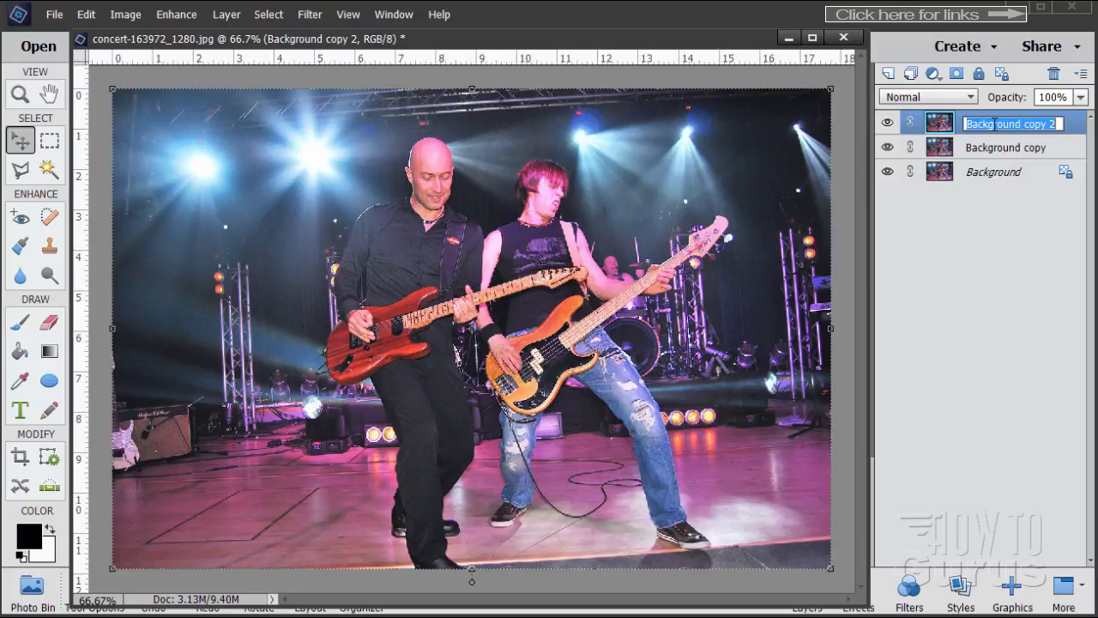
text(Grenn)
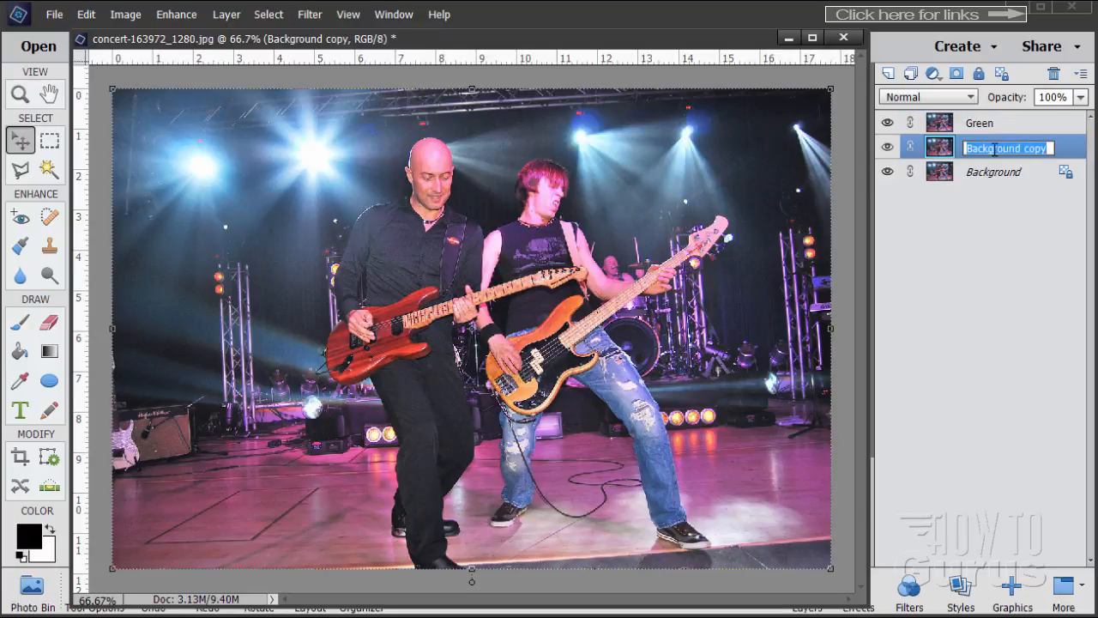
text(Red)
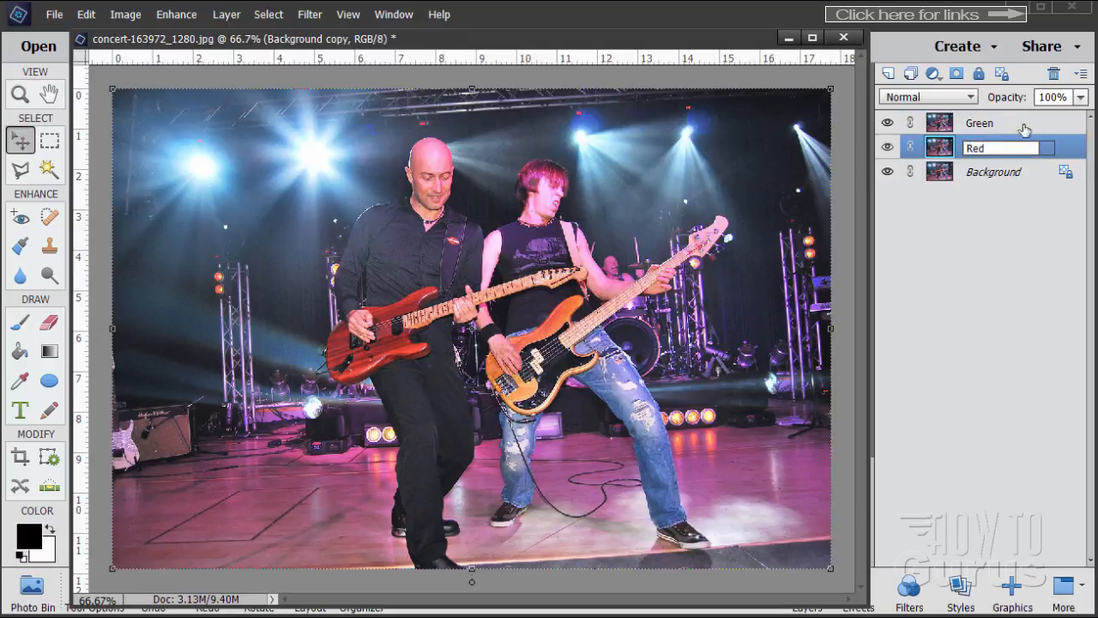
click(978, 123)
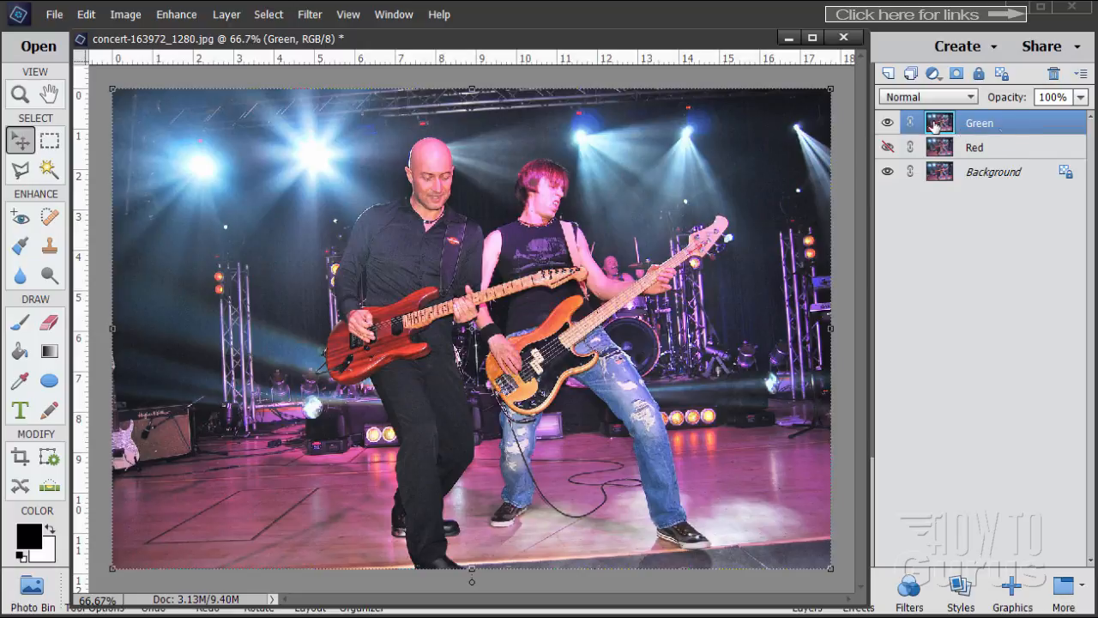
mouse_move(992, 129)
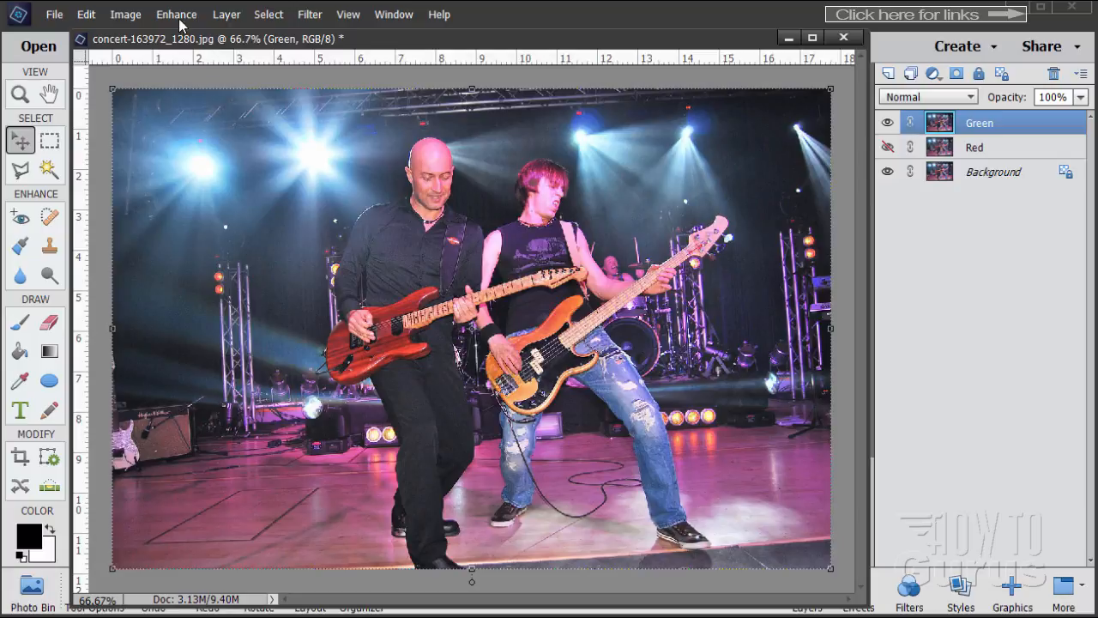
Convert Green to black and white with the Portraits style, boosted green and contrast, then hide it.
click(175, 13)
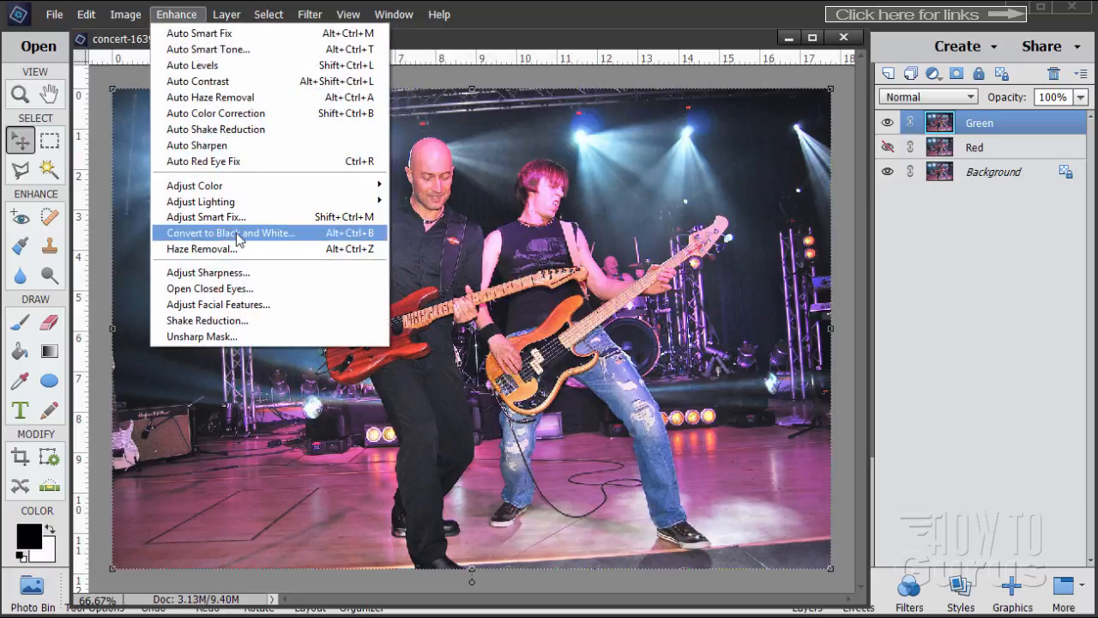
click(230, 233)
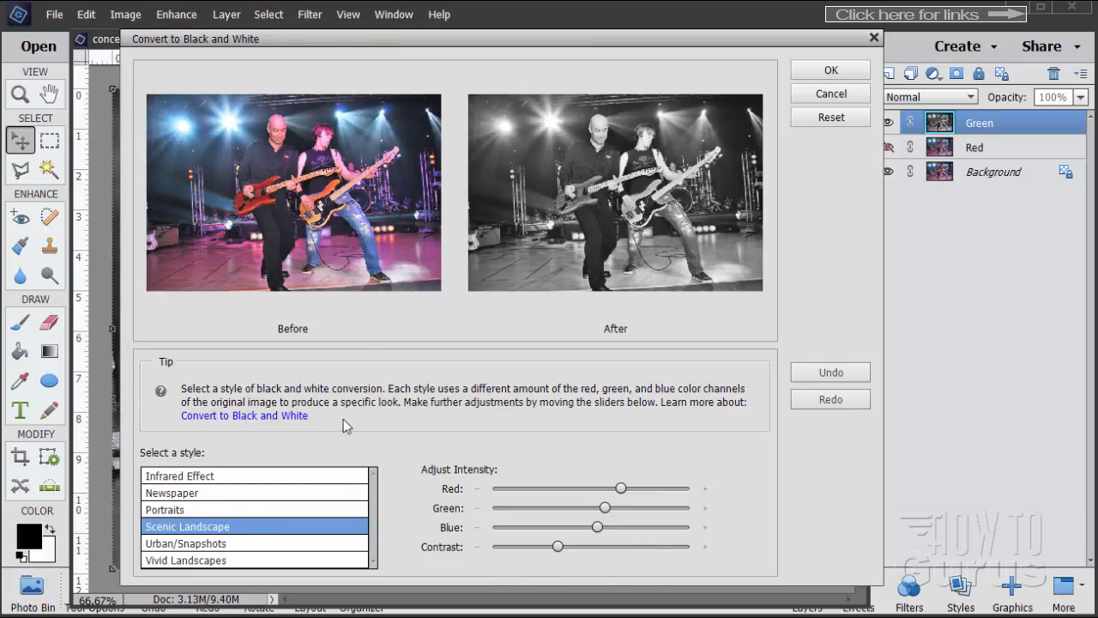
click(164, 508)
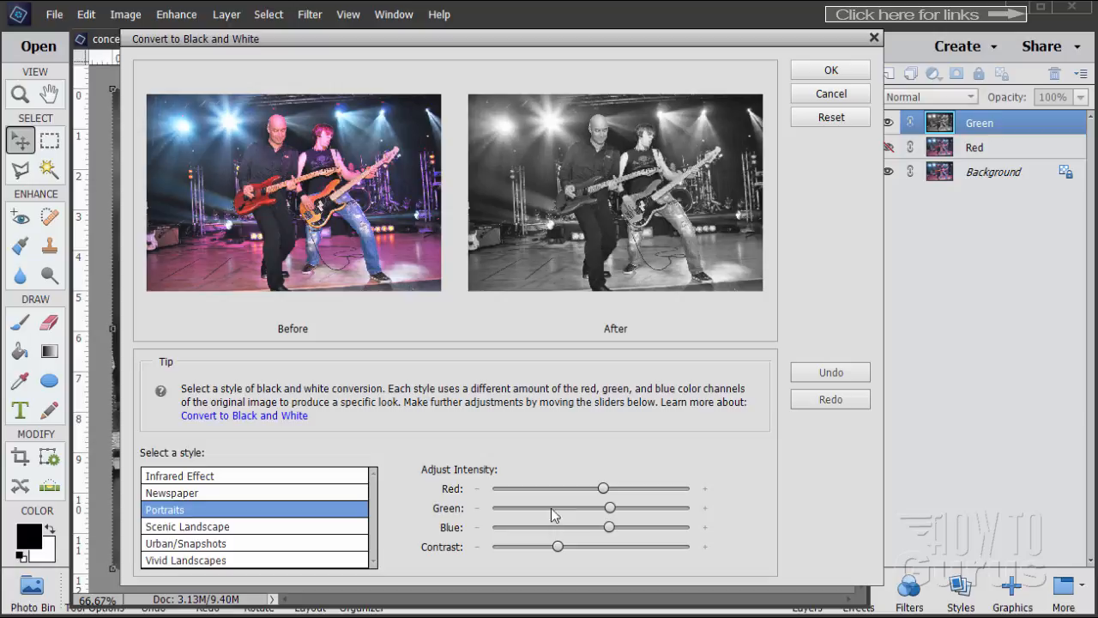
drag(609, 508, 690, 508)
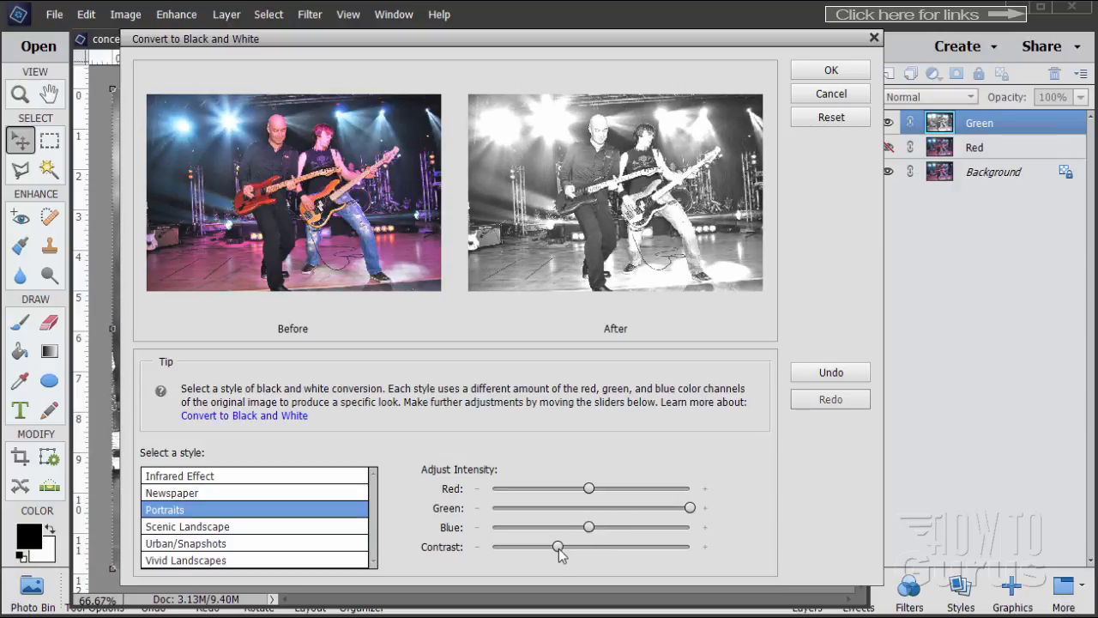
drag(558, 545, 588, 546)
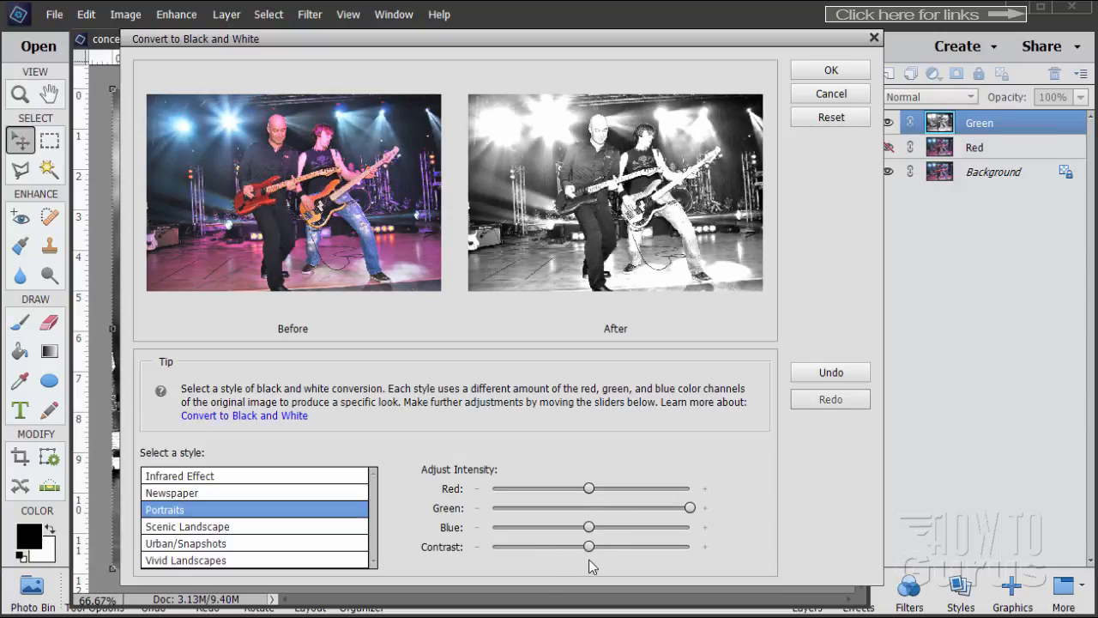
click(831, 68)
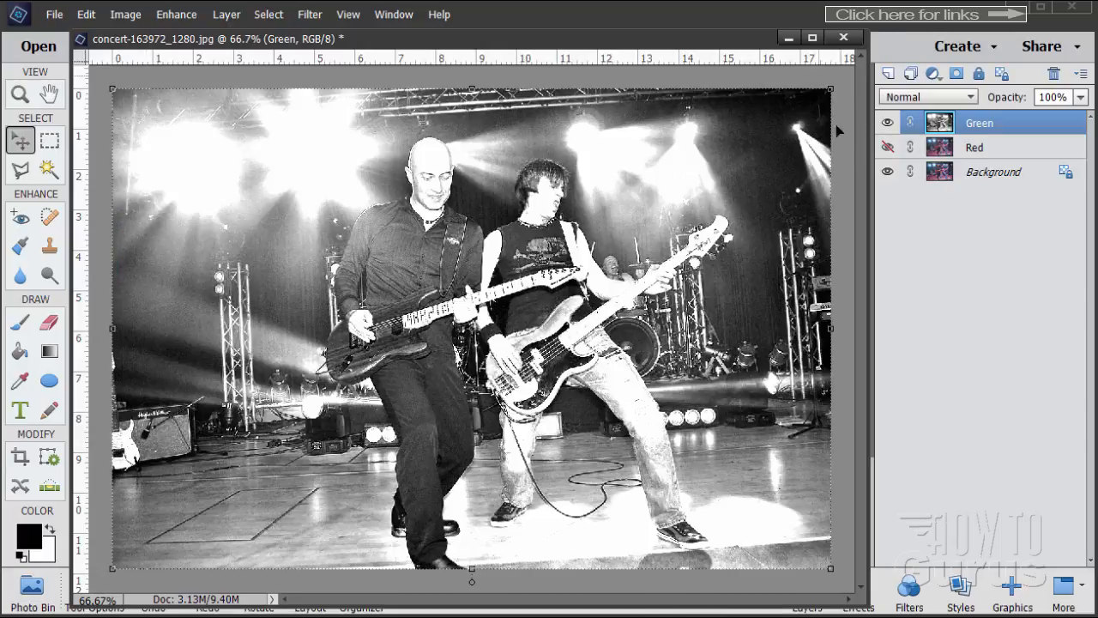
click(889, 122)
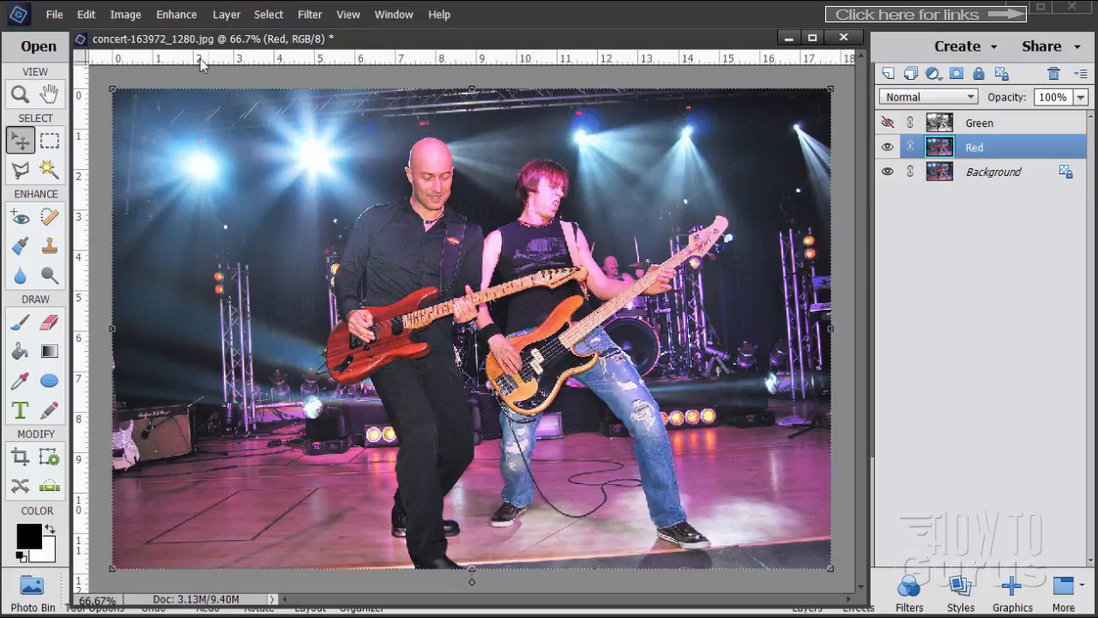
Convert Red to black and white with the Portraits style, red at maximum and green slightly lowered.
click(175, 14)
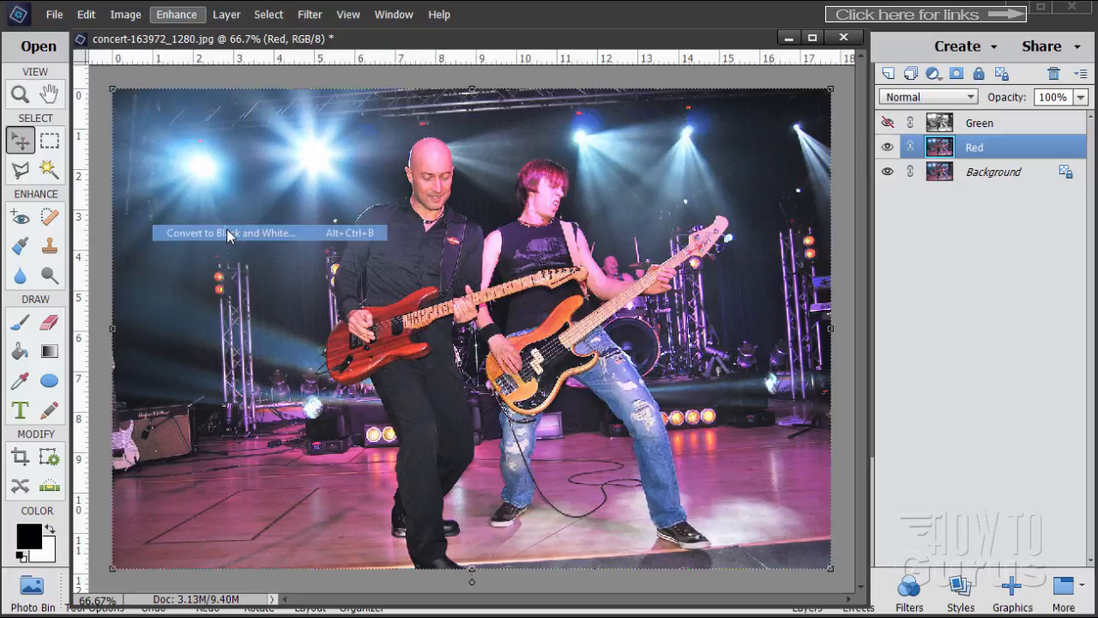
click(230, 233)
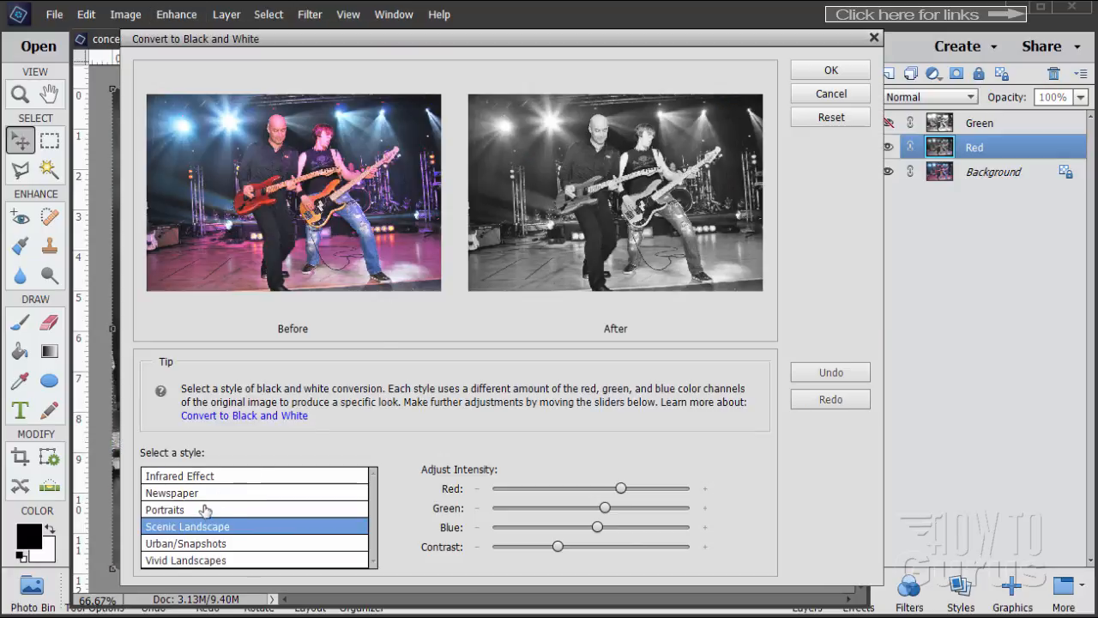
click(165, 508)
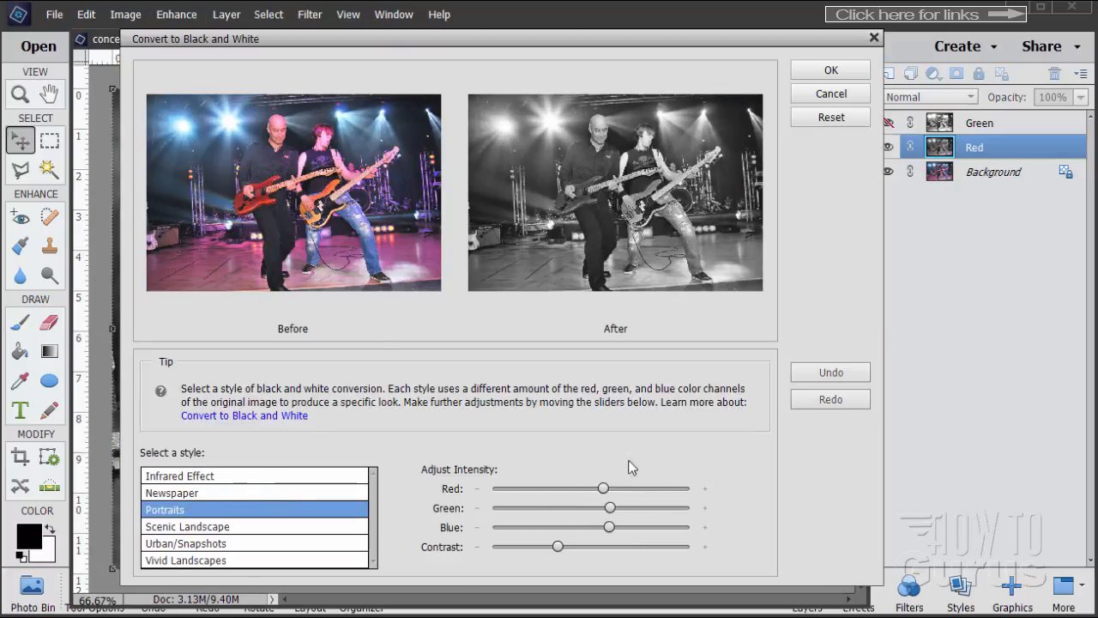
drag(604, 488, 656, 487)
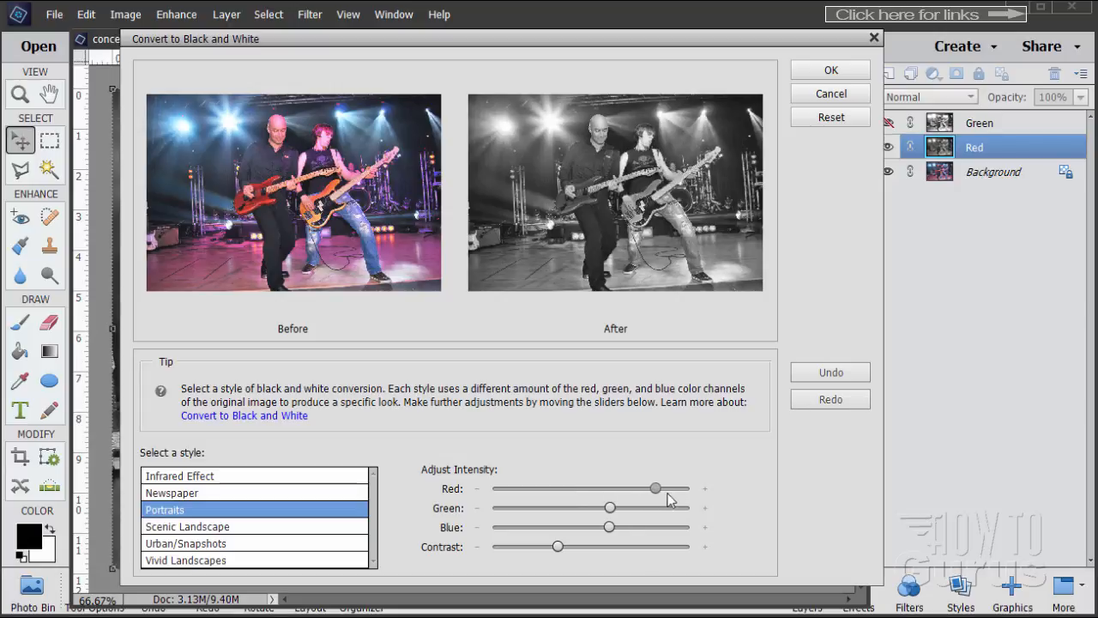
drag(655, 487, 690, 487)
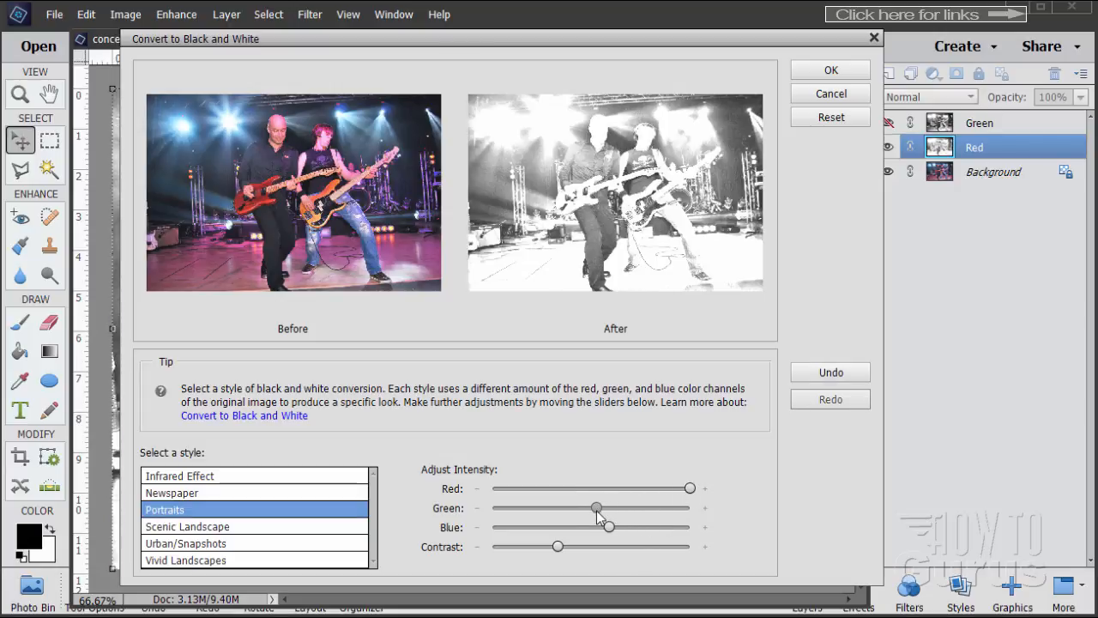
drag(609, 527, 593, 527)
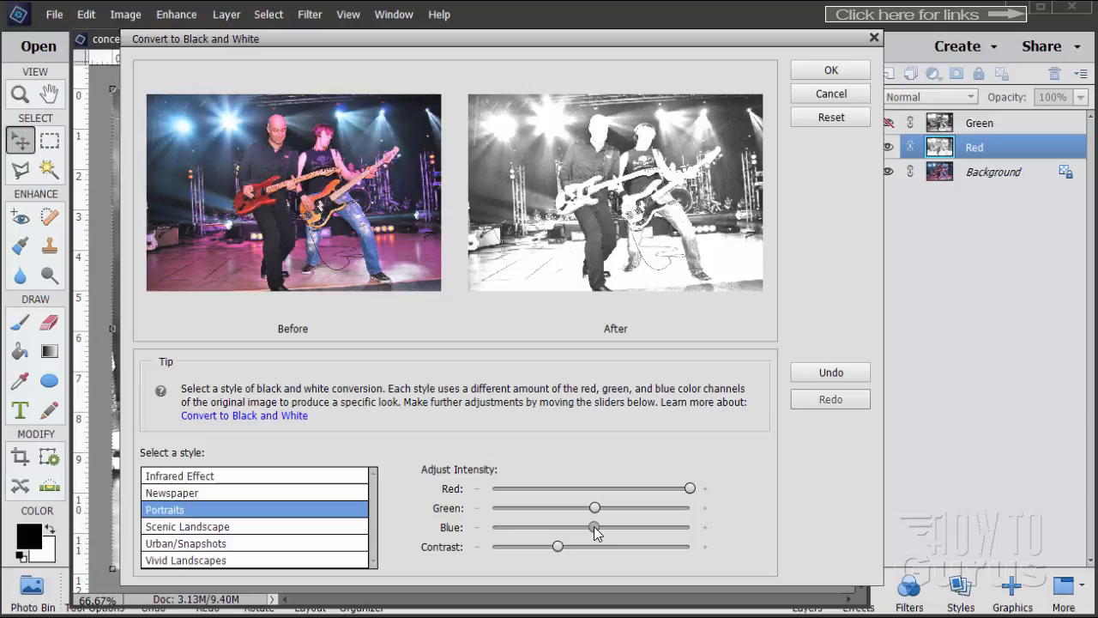
drag(556, 545, 594, 545)
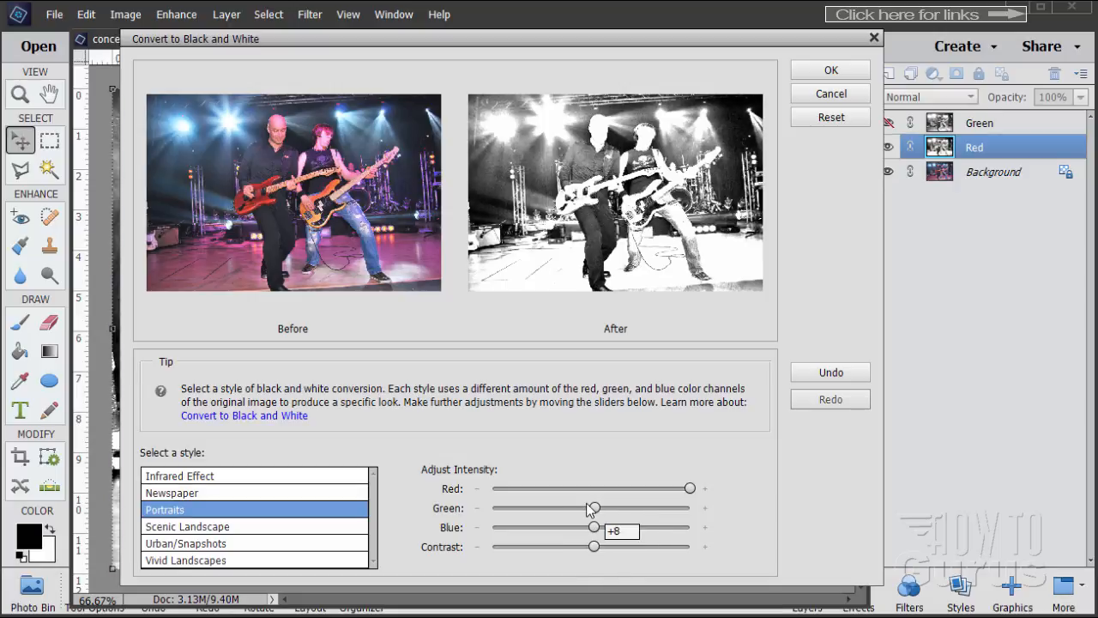
drag(592, 508, 597, 507)
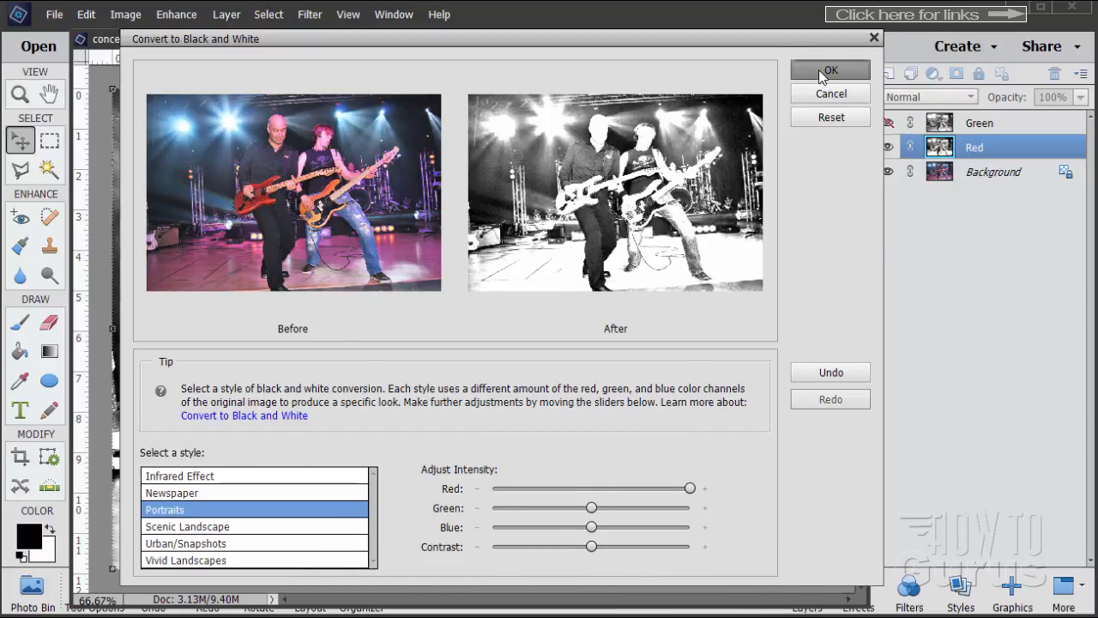
click(831, 70)
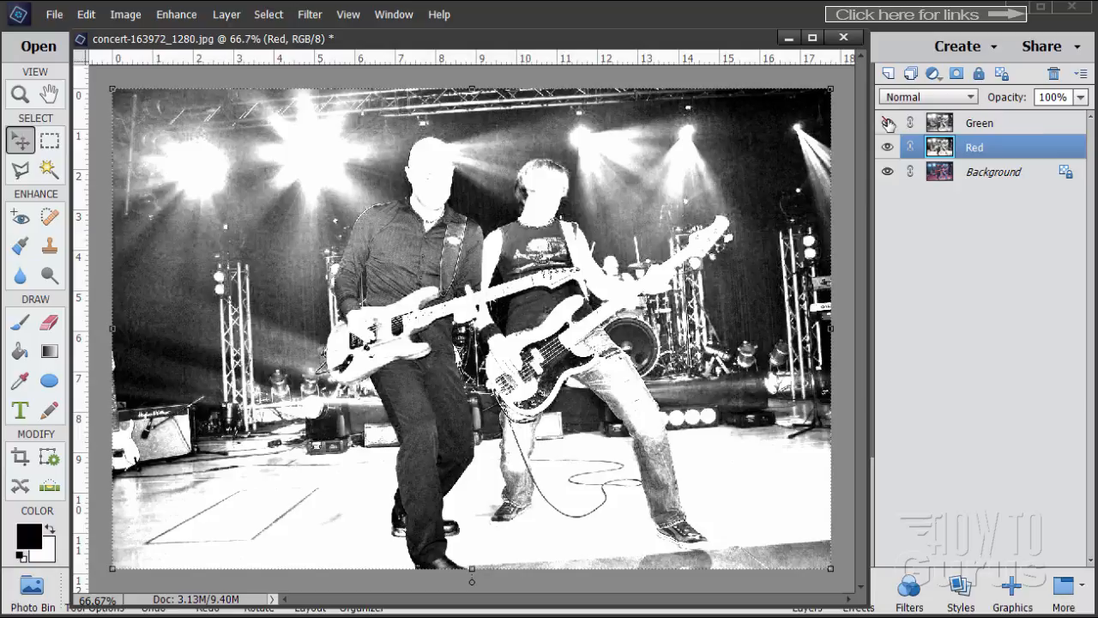
click(888, 124)
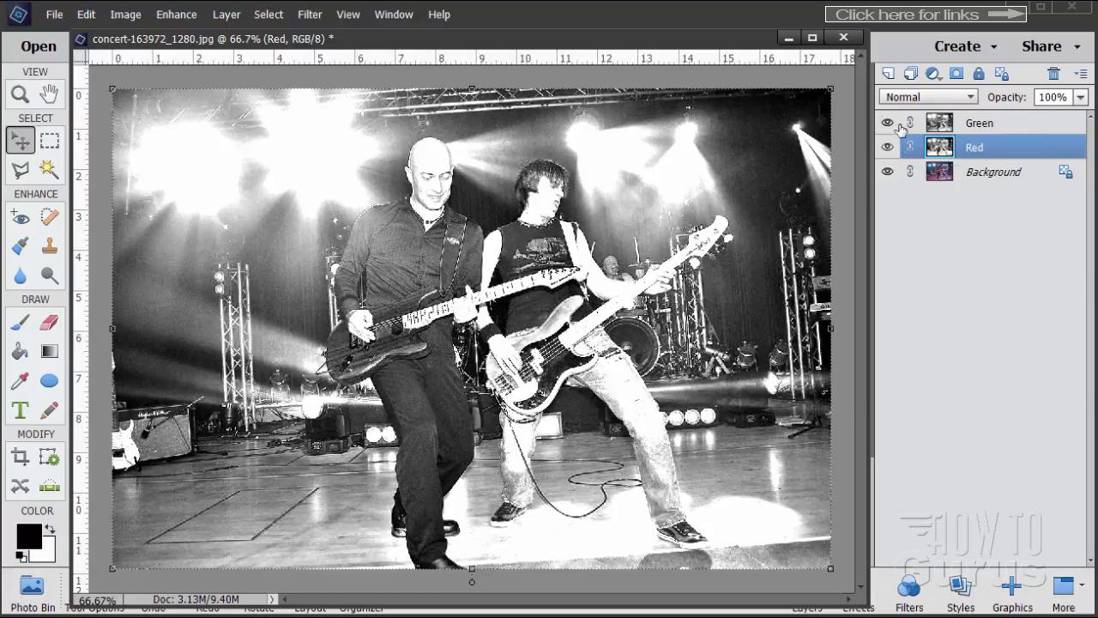
mouse_move(900, 135)
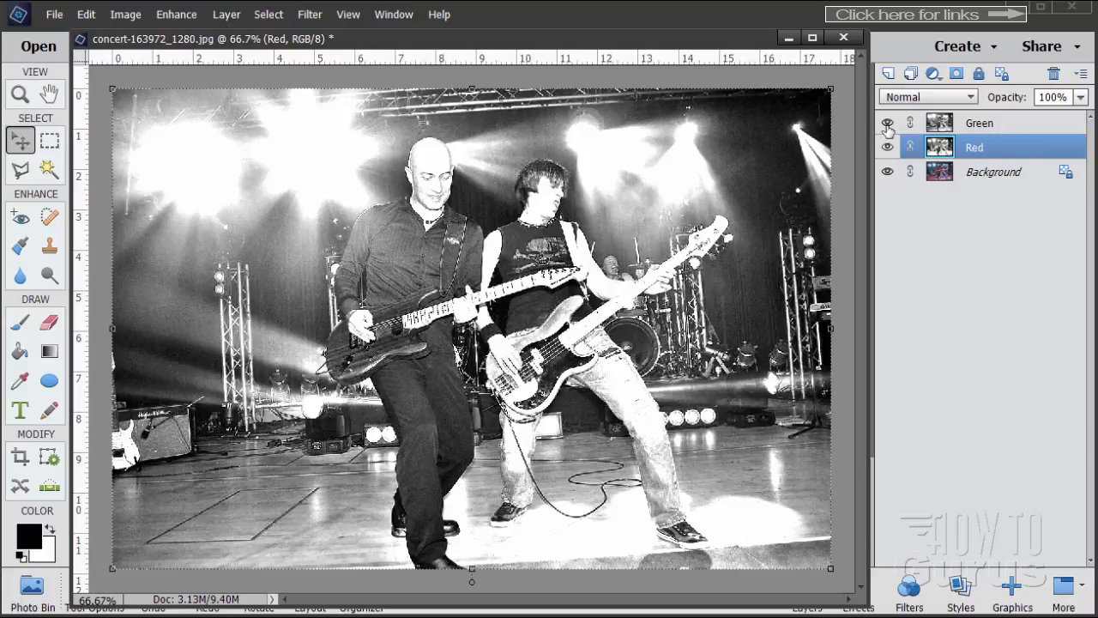
click(888, 148)
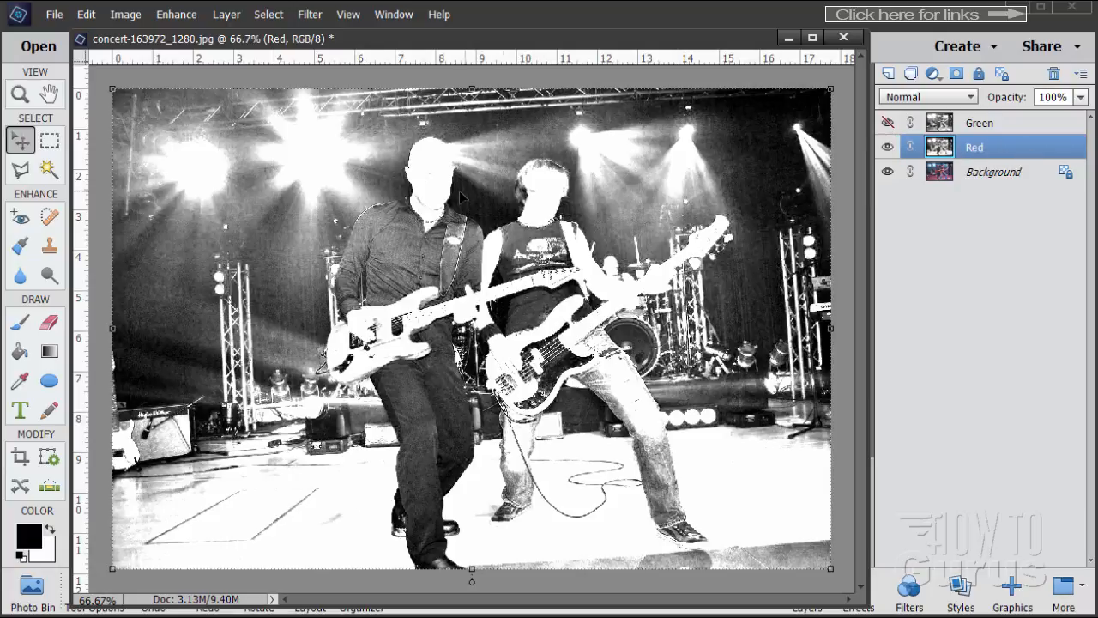
click(227, 13)
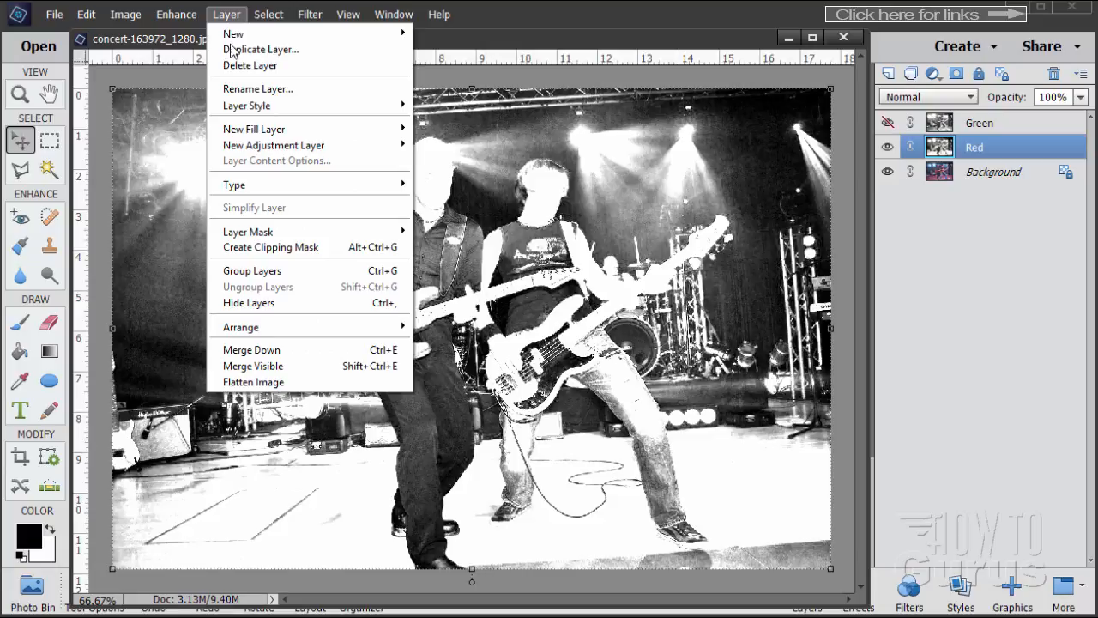
mouse_move(275, 144)
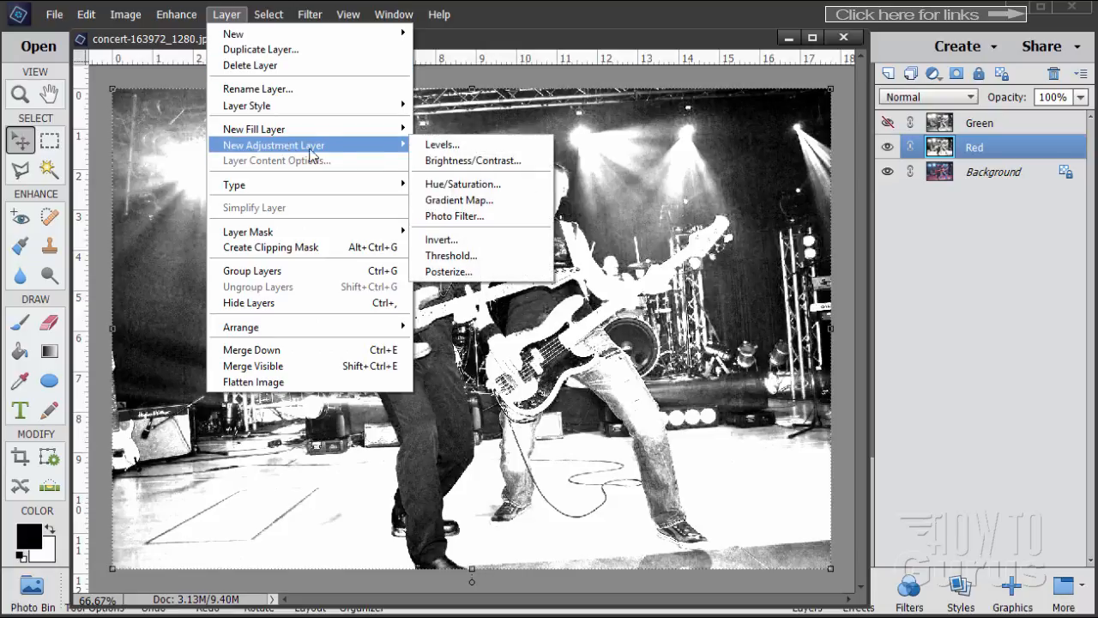
Add a Hue/Saturation adjustment layer clipped to Red with Colorize enabled.
click(463, 184)
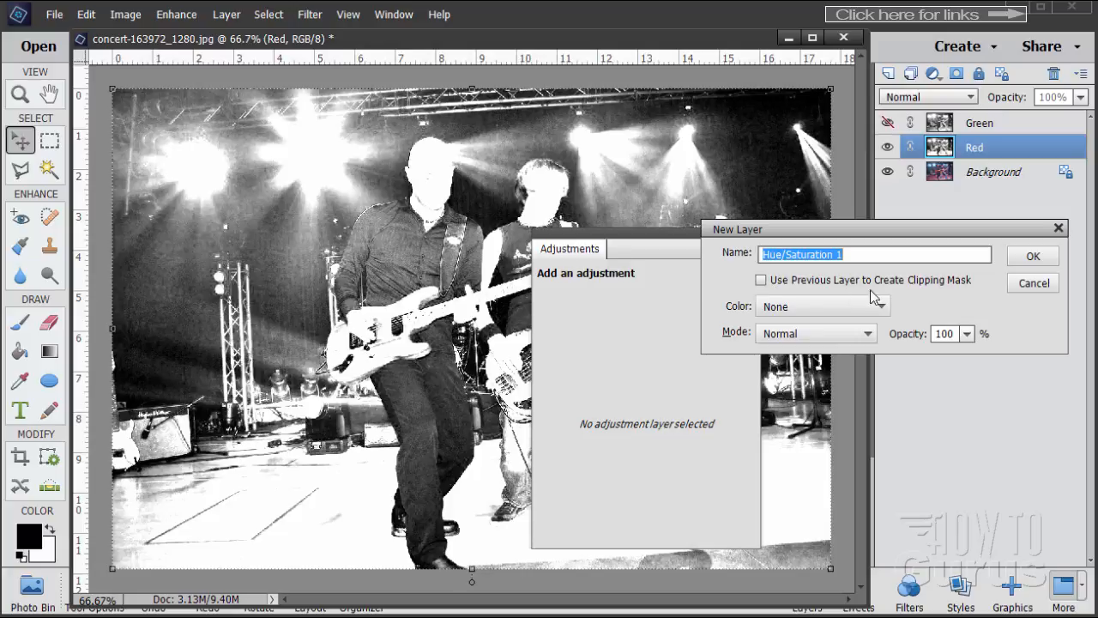
click(760, 280)
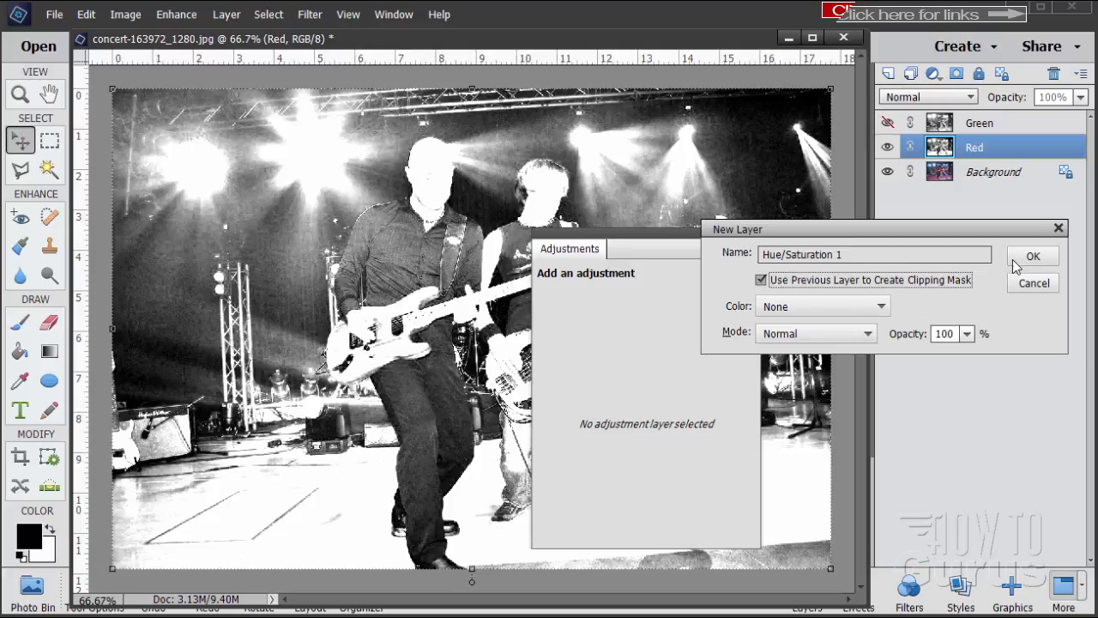
click(1033, 256)
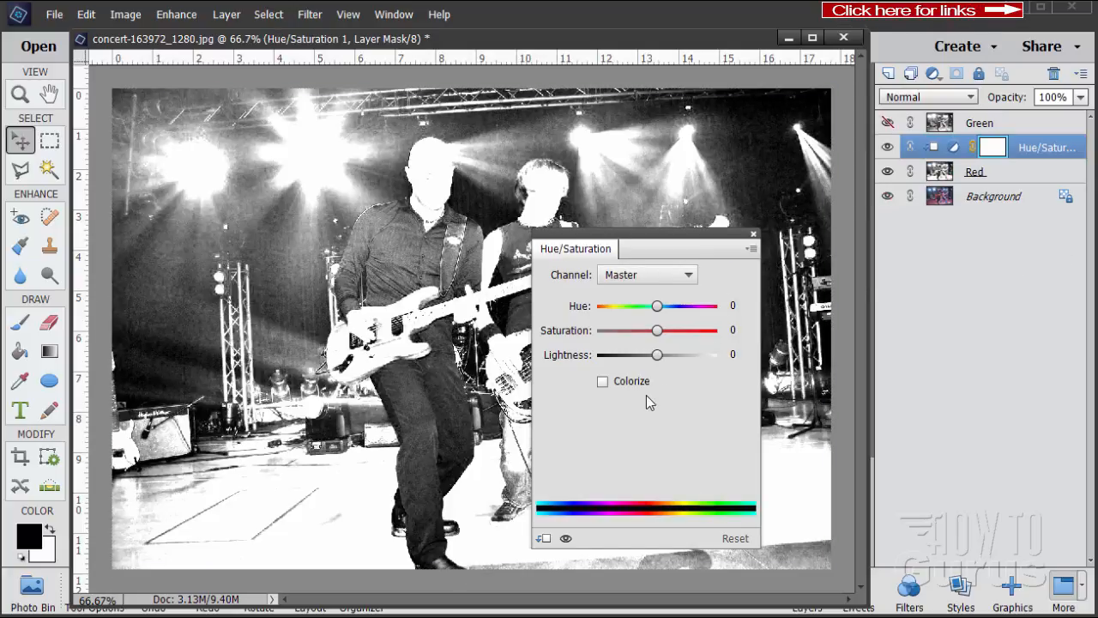
click(603, 381)
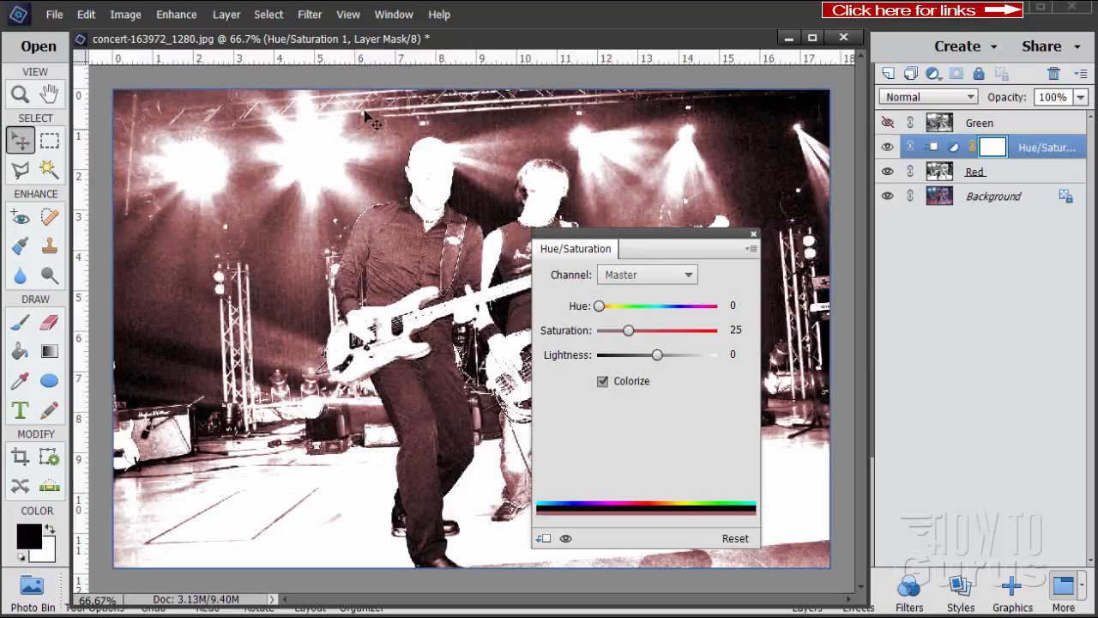
mouse_move(446, 307)
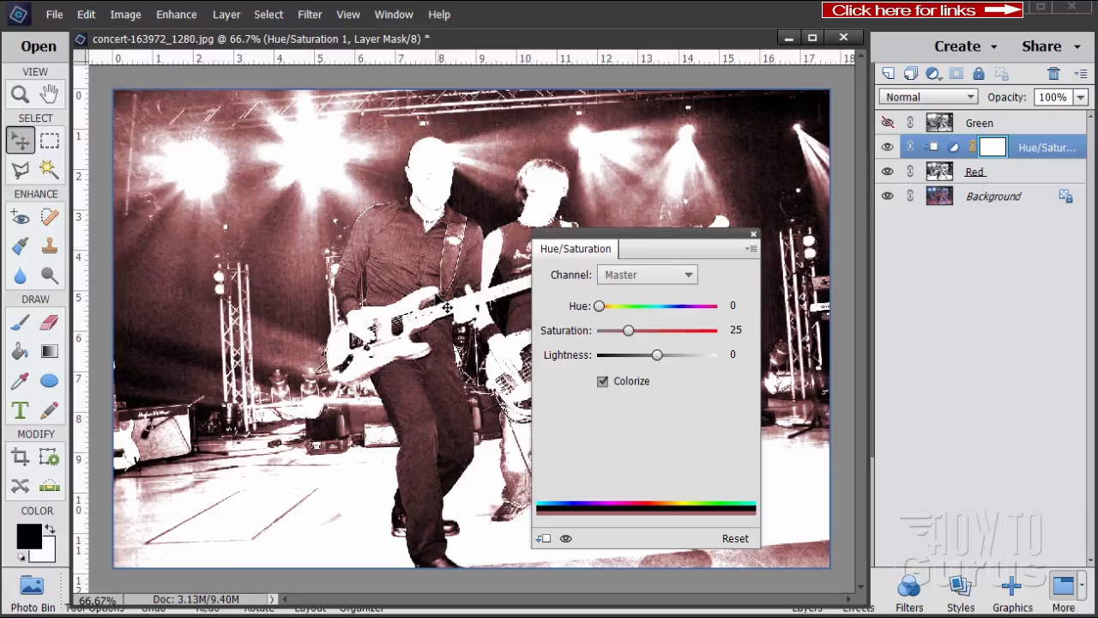
mouse_move(633, 322)
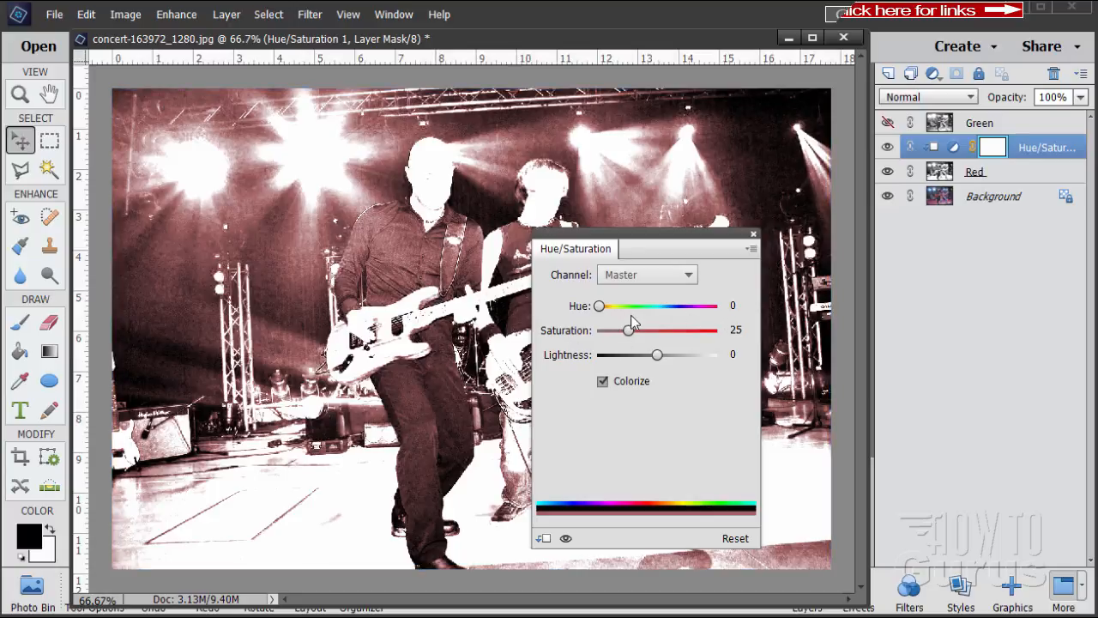
Set the red tint's saturation to 70, then hide the adjustment layer.
click(734, 305)
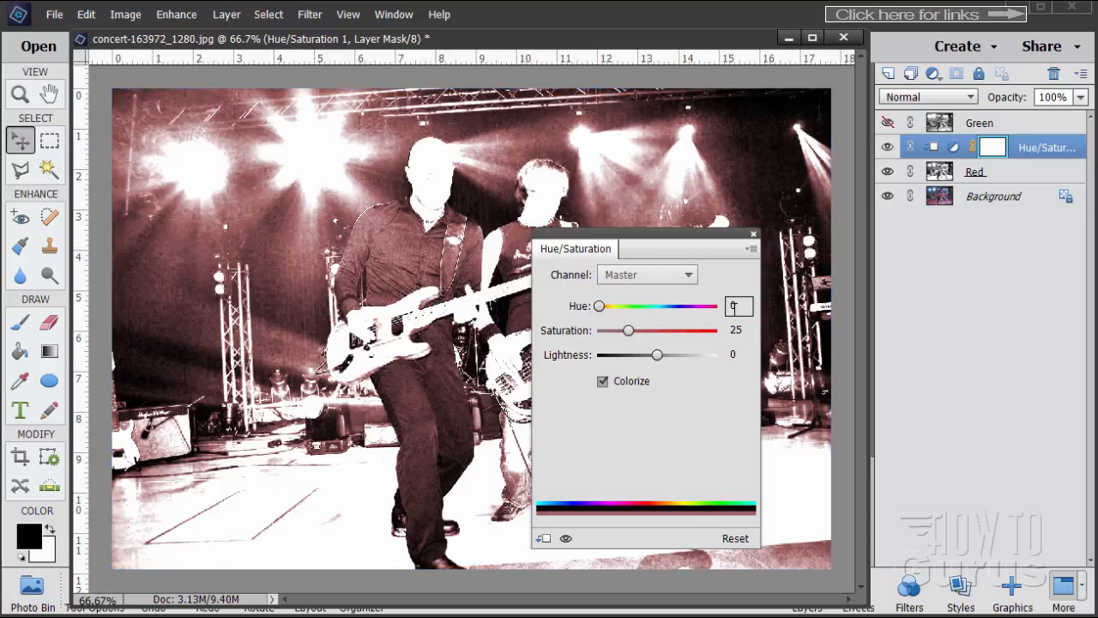
drag(628, 329, 631, 330)
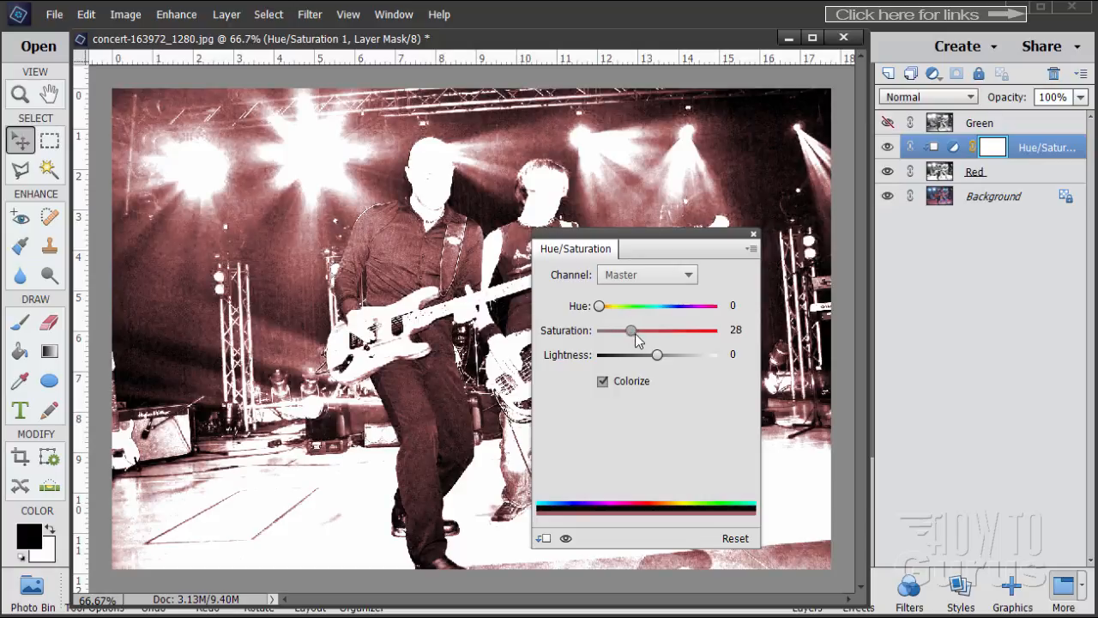
drag(631, 330, 676, 330)
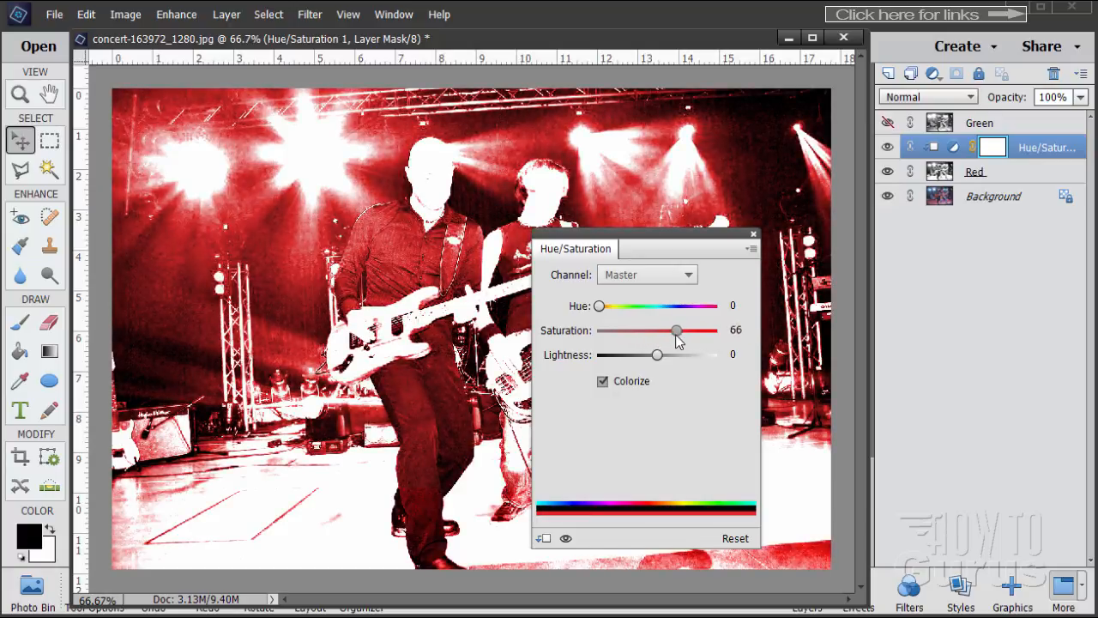
drag(676, 329, 715, 330)
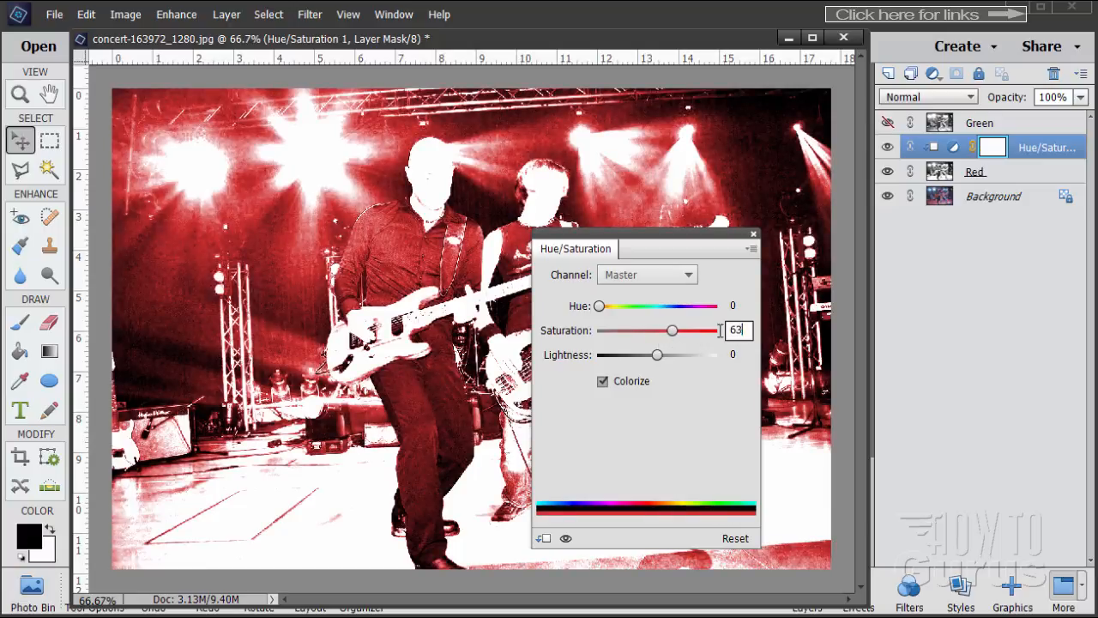
drag(672, 329, 679, 329)
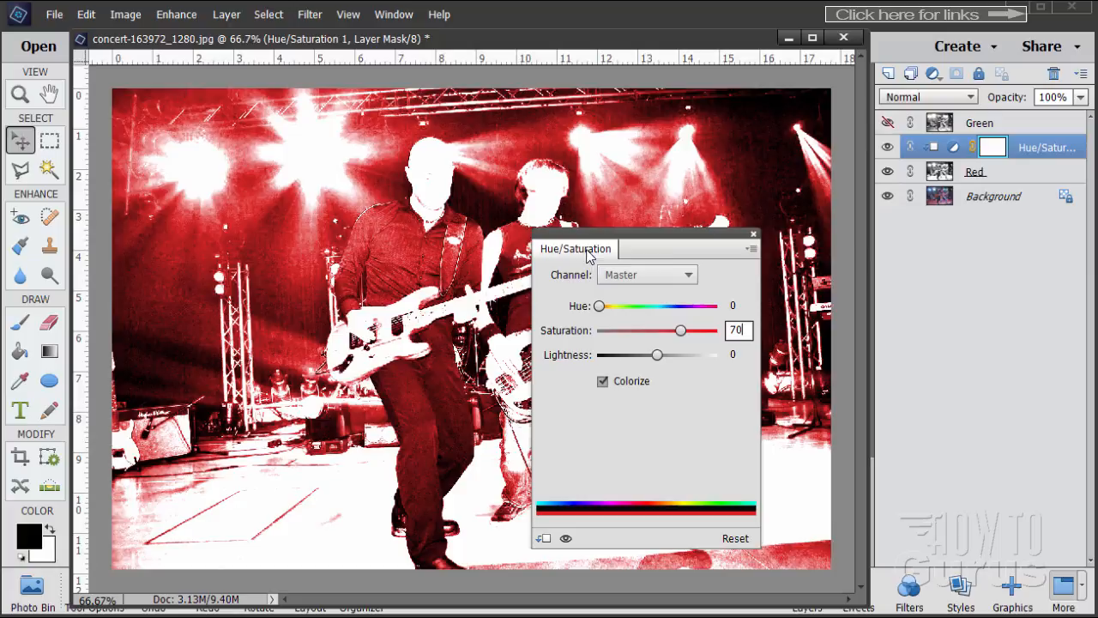
mouse_move(954, 155)
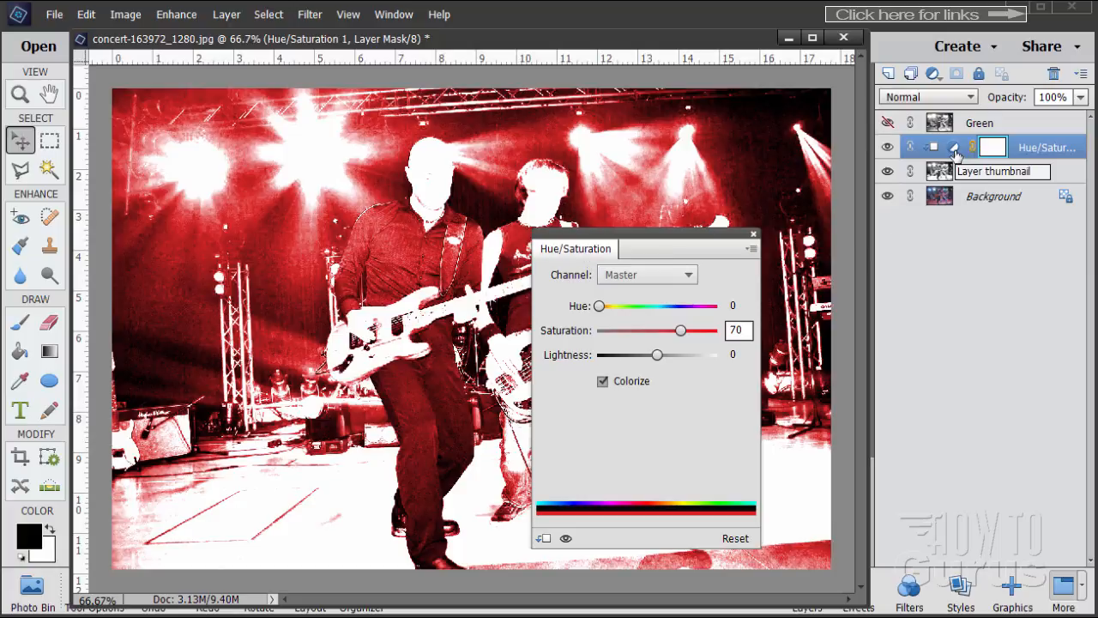
mouse_move(954, 151)
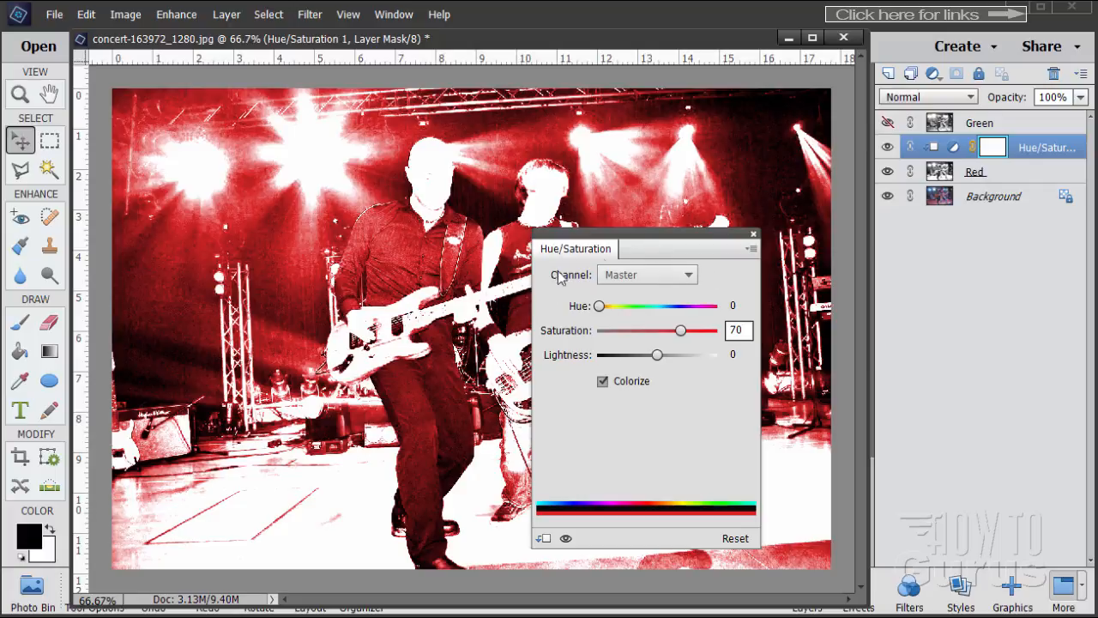
mouse_move(695, 431)
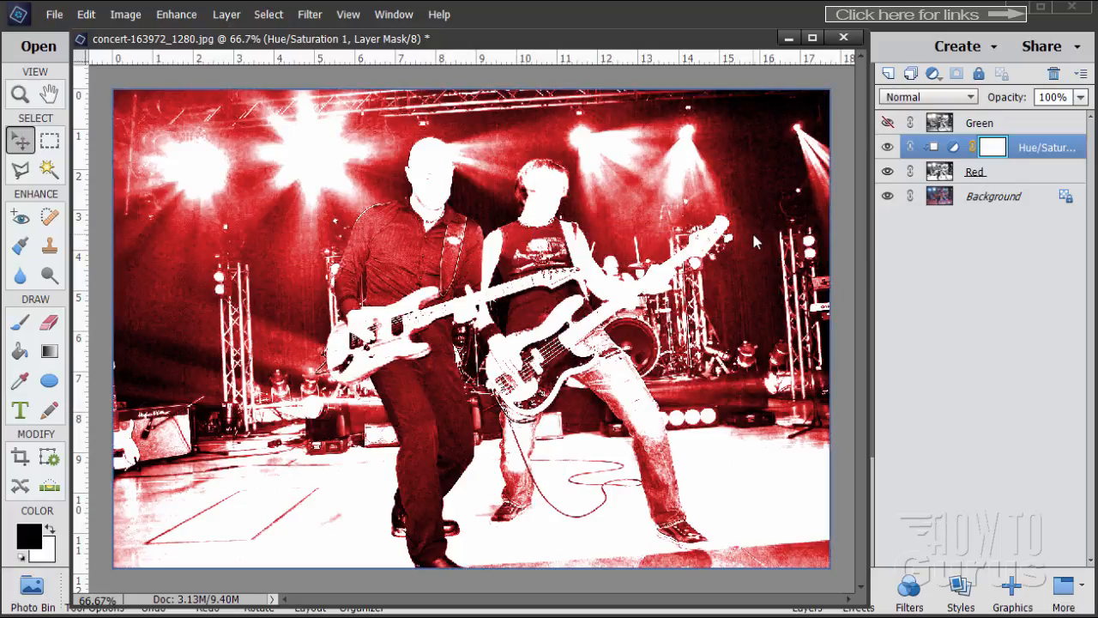
click(889, 148)
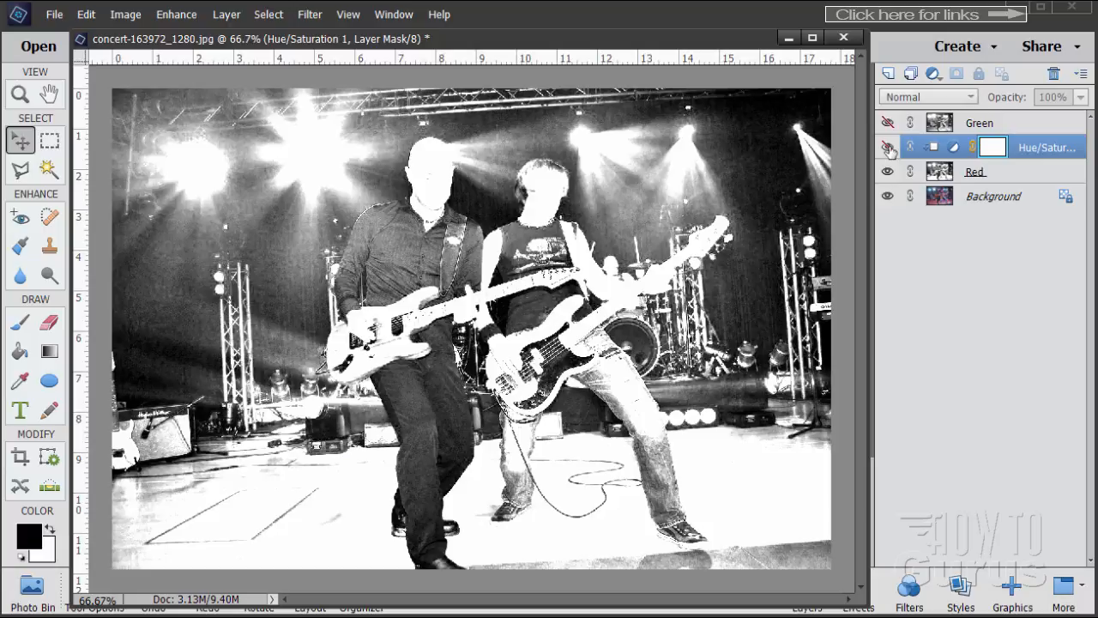
Show and select the Green layer and add a new Hue/Saturation adjustment layer.
click(978, 122)
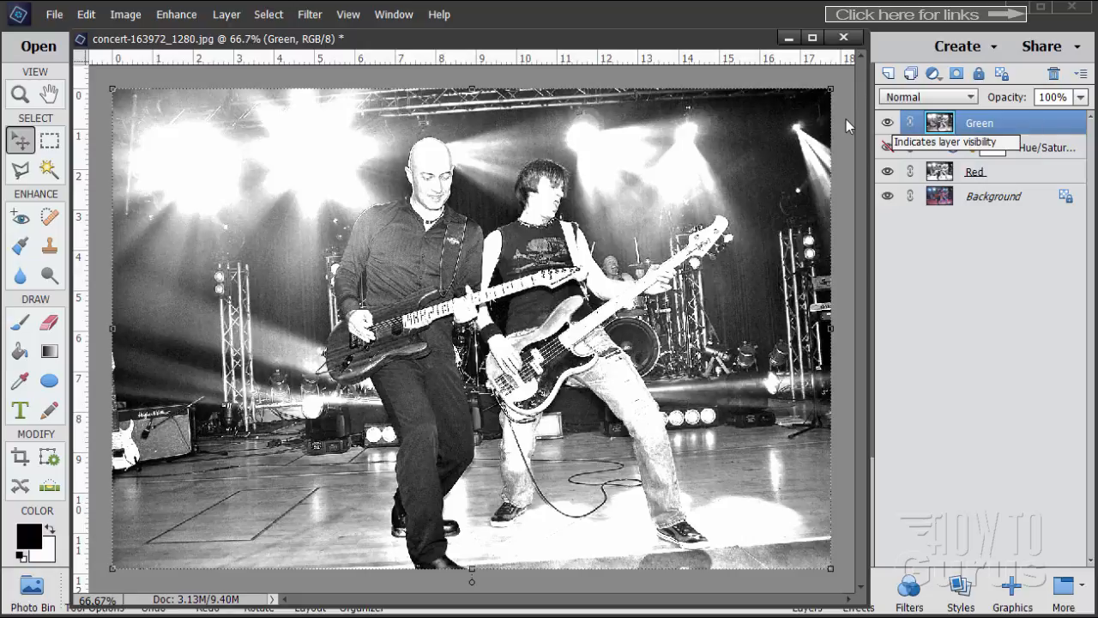
click(227, 14)
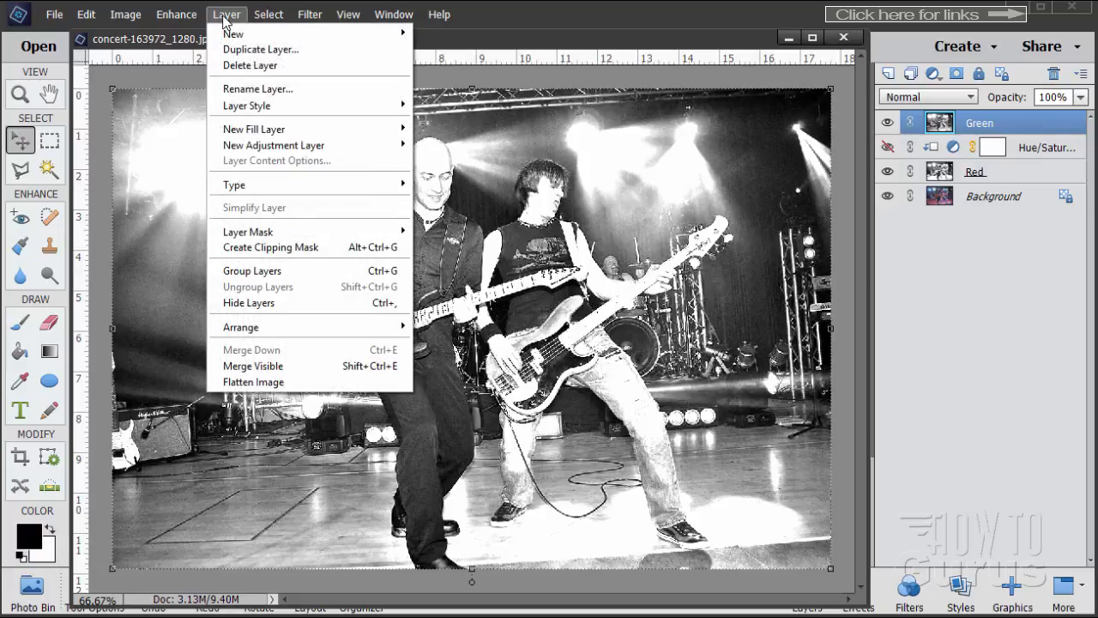
mouse_move(275, 144)
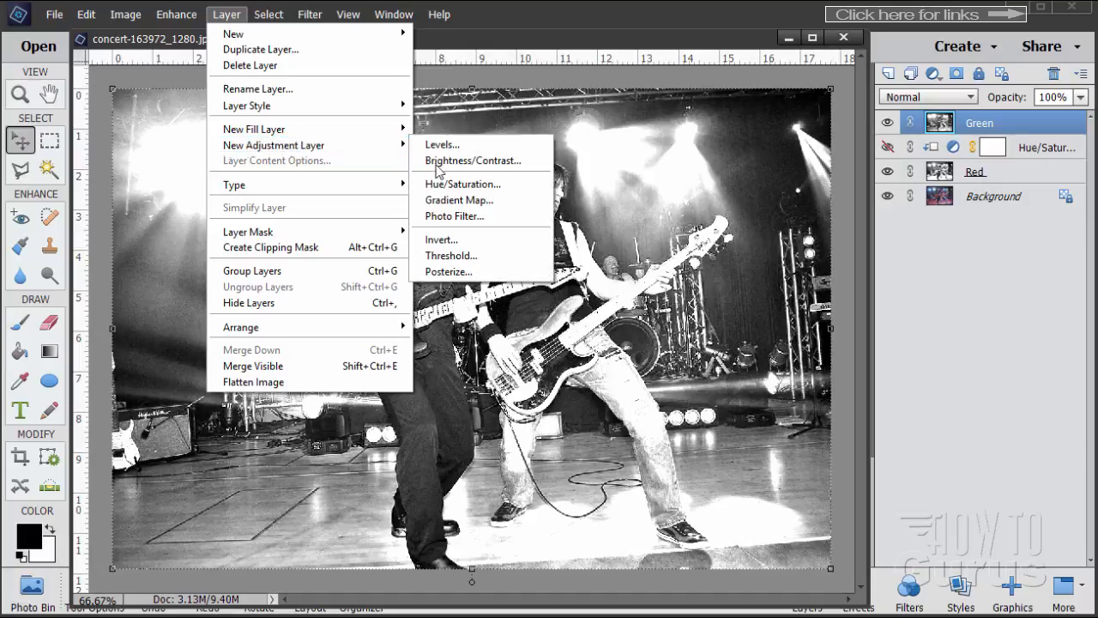
click(463, 184)
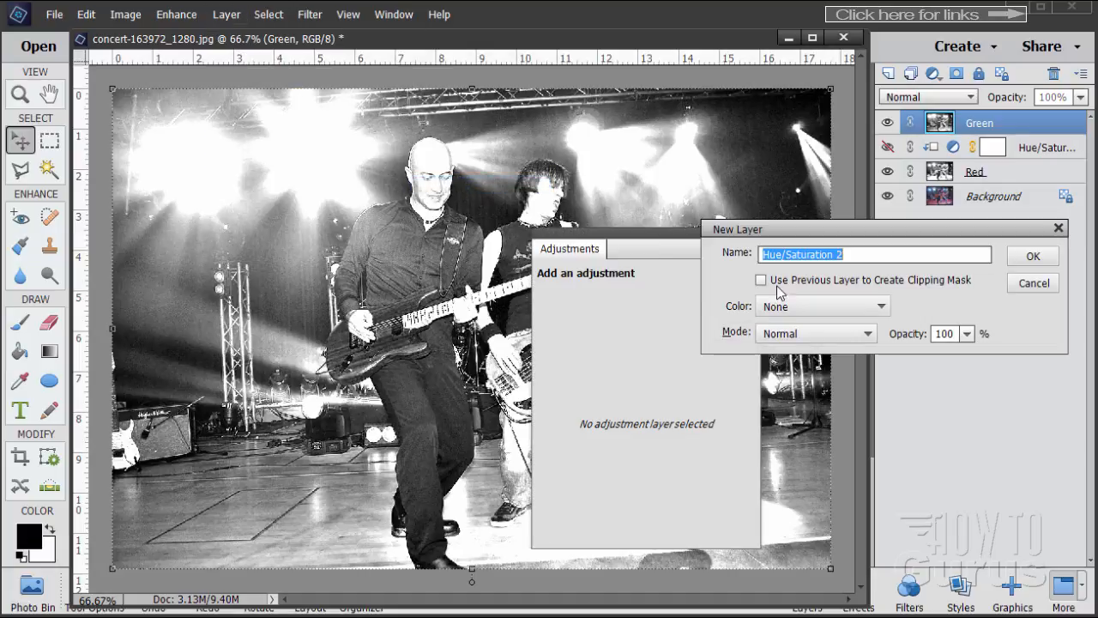
Clip the adjustment to Green, colorize it at hue 130 and raise its saturation.
click(760, 279)
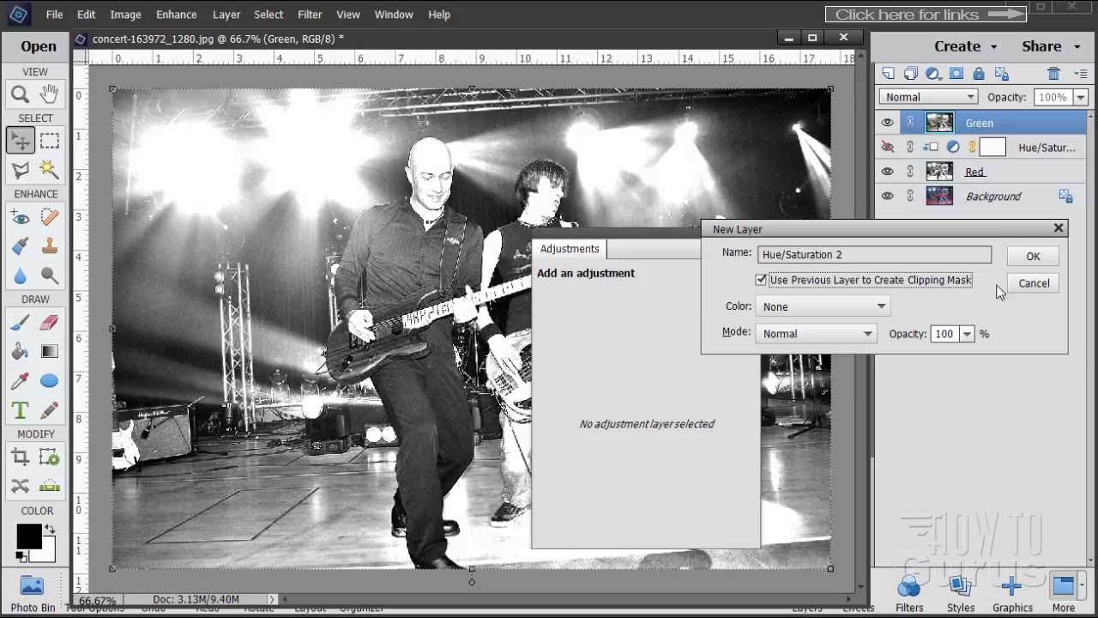
click(1033, 256)
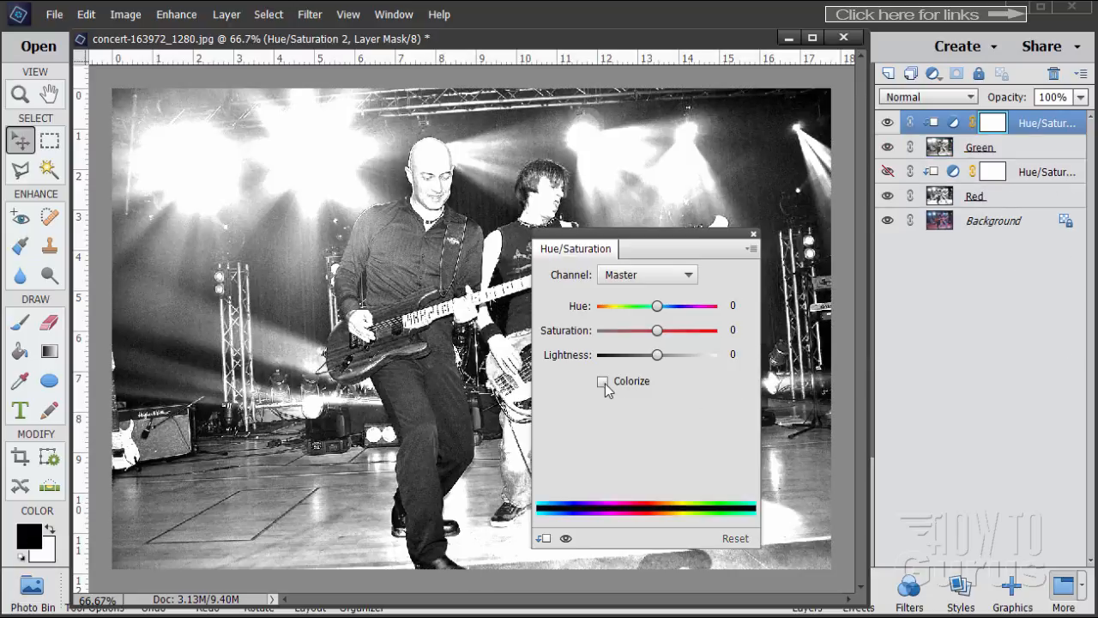
click(603, 381)
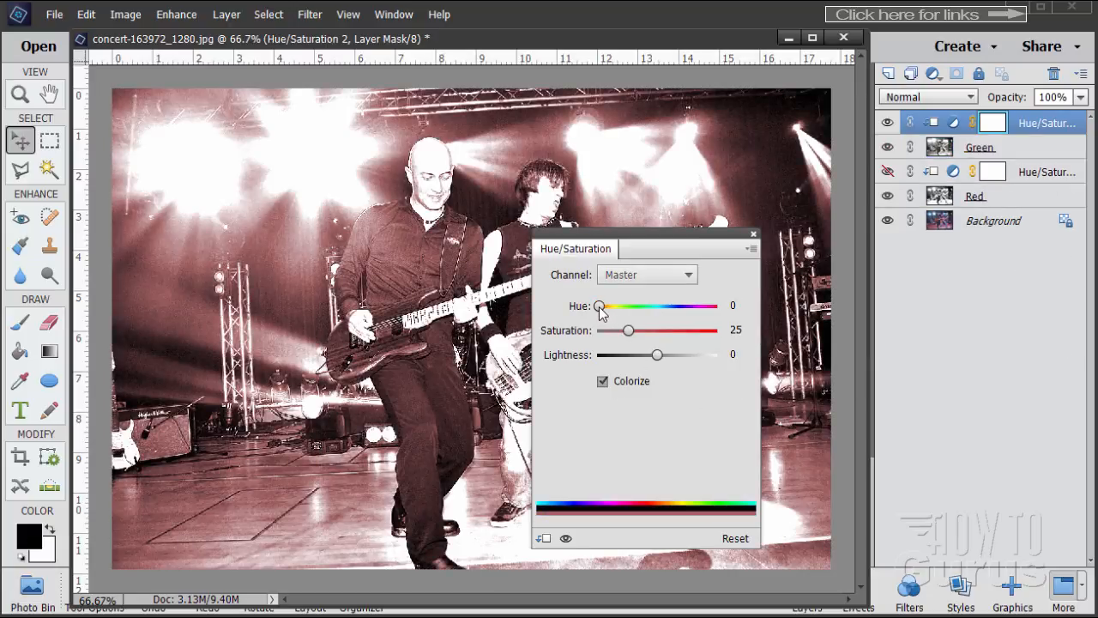
drag(601, 306, 655, 305)
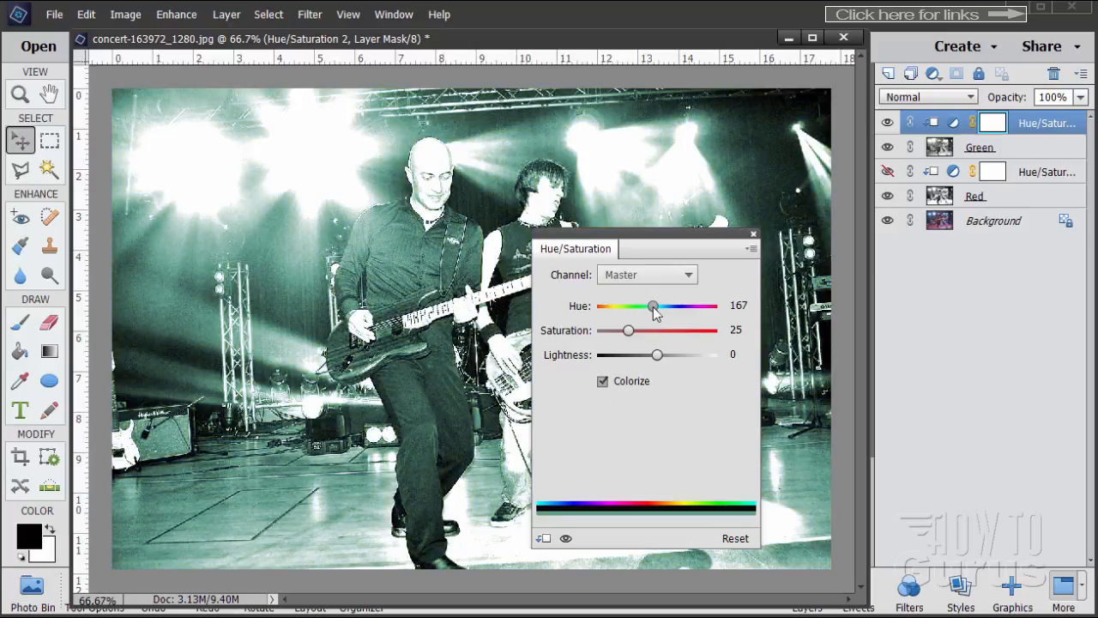
drag(653, 305, 705, 306)
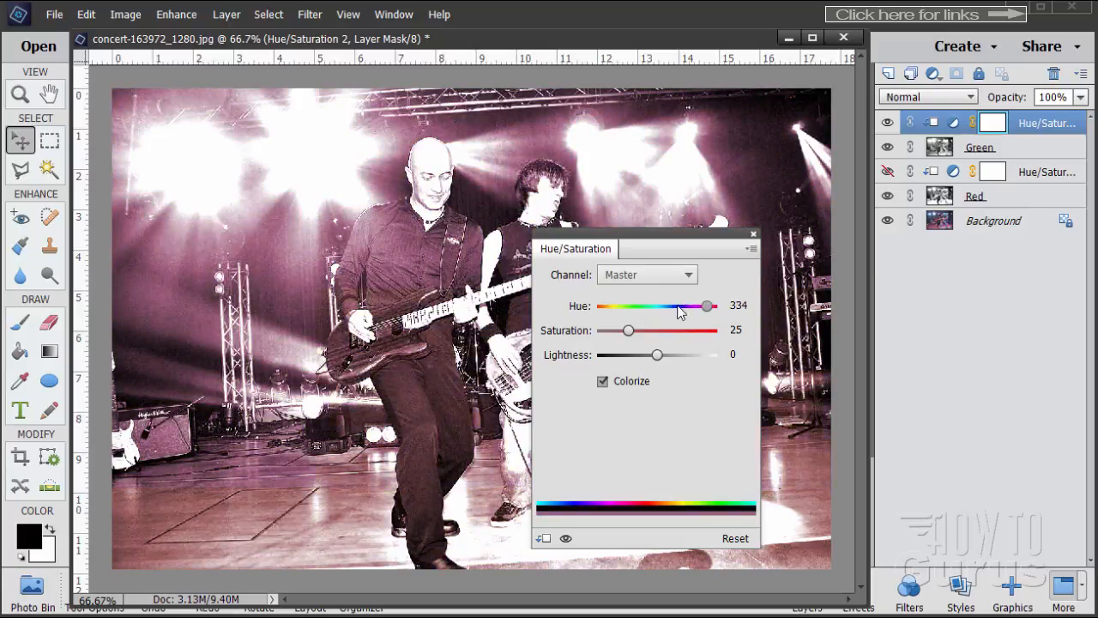
drag(705, 305, 642, 306)
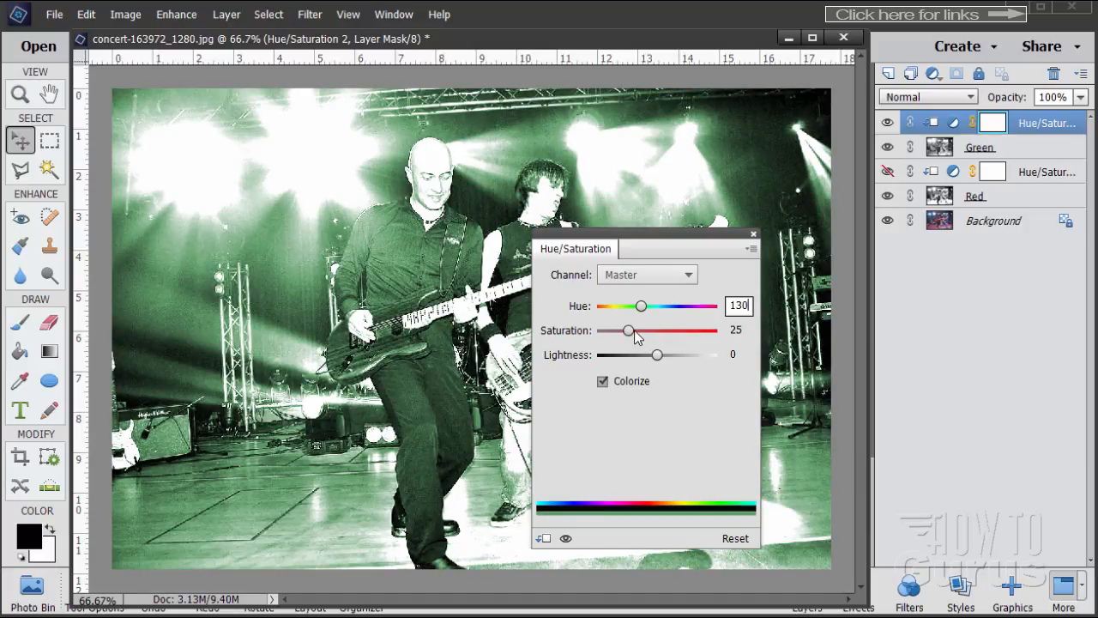
drag(628, 330, 686, 330)
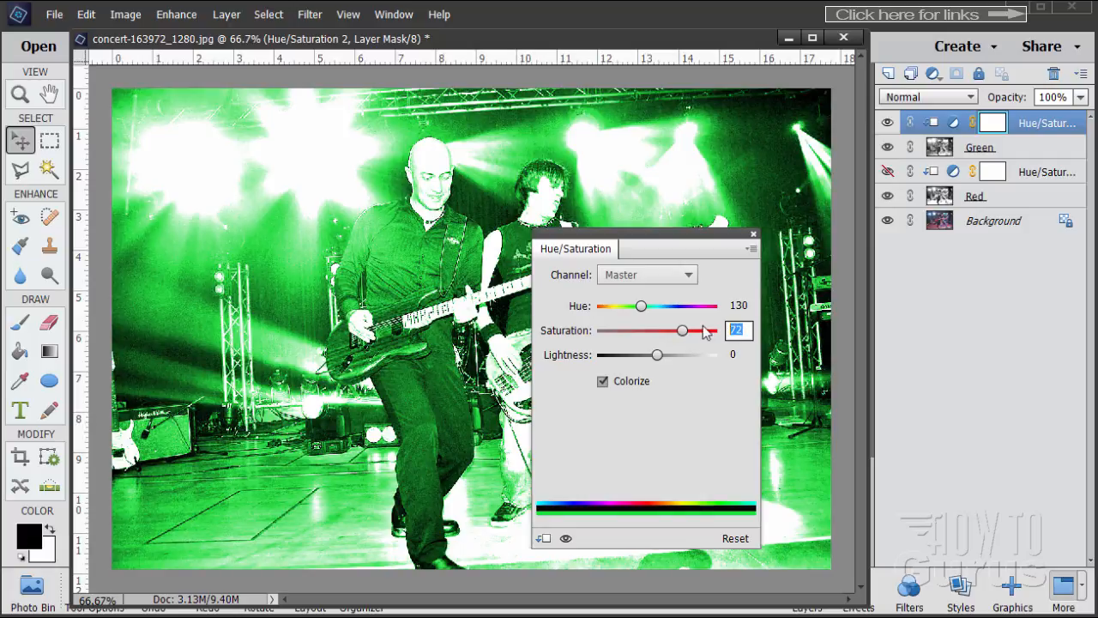
drag(683, 329, 695, 330)
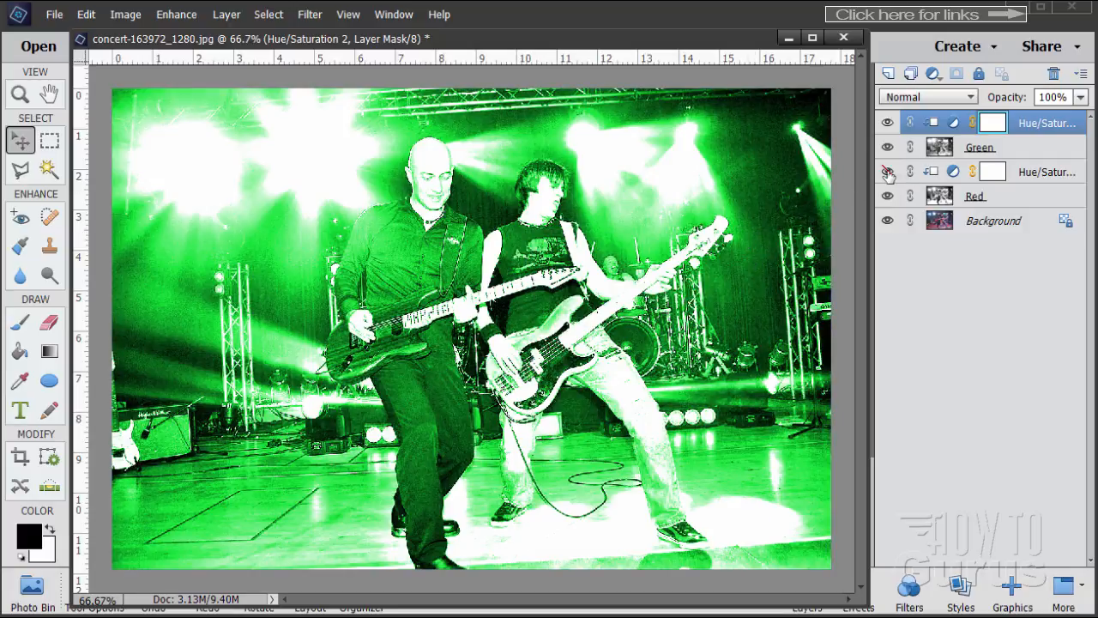
mouse_move(940, 155)
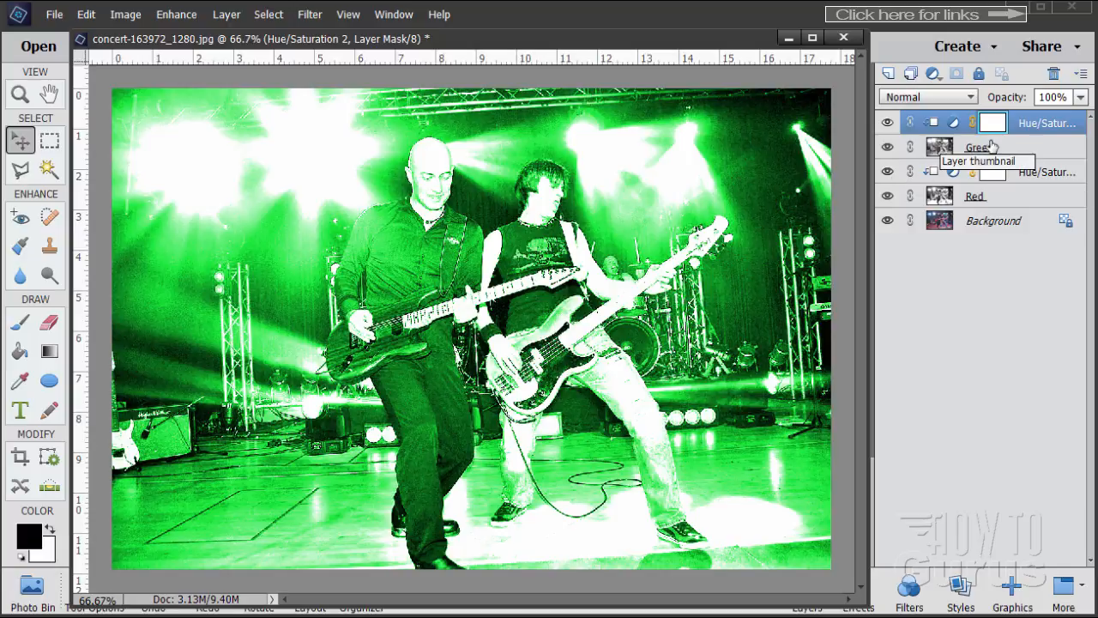
Set the Green and Red layers to the Soft Light blend mode and reselect Green.
click(930, 96)
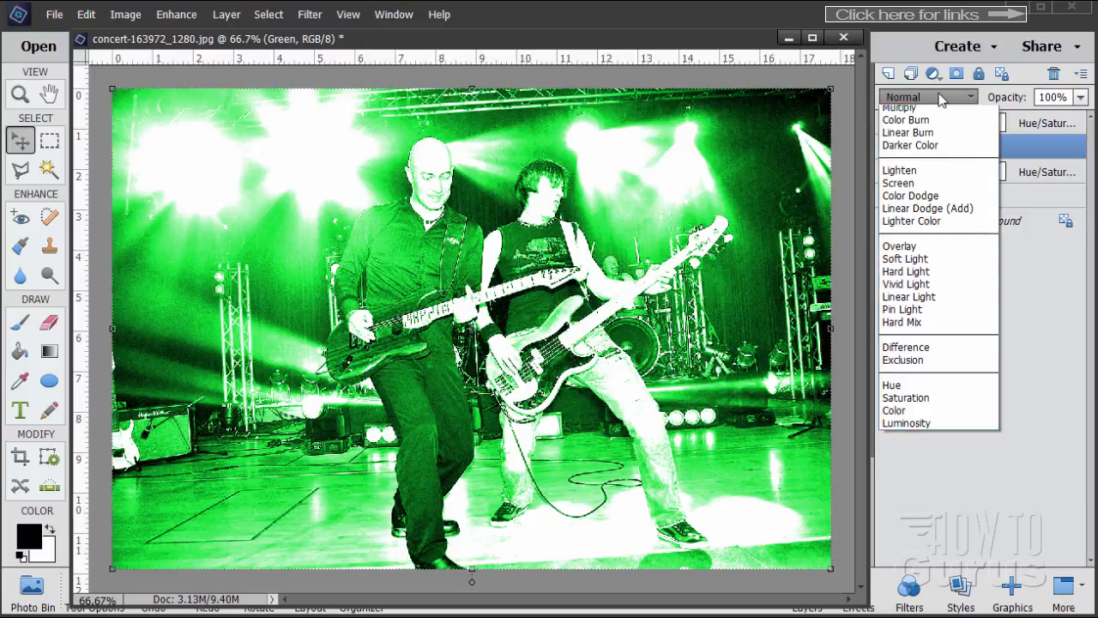
click(906, 258)
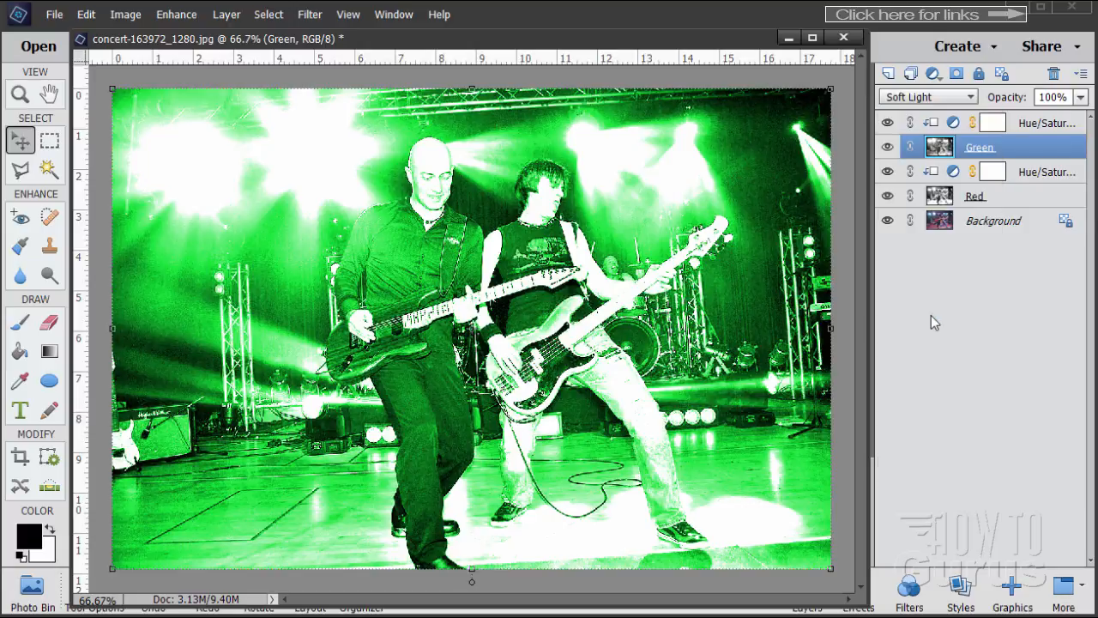
click(975, 195)
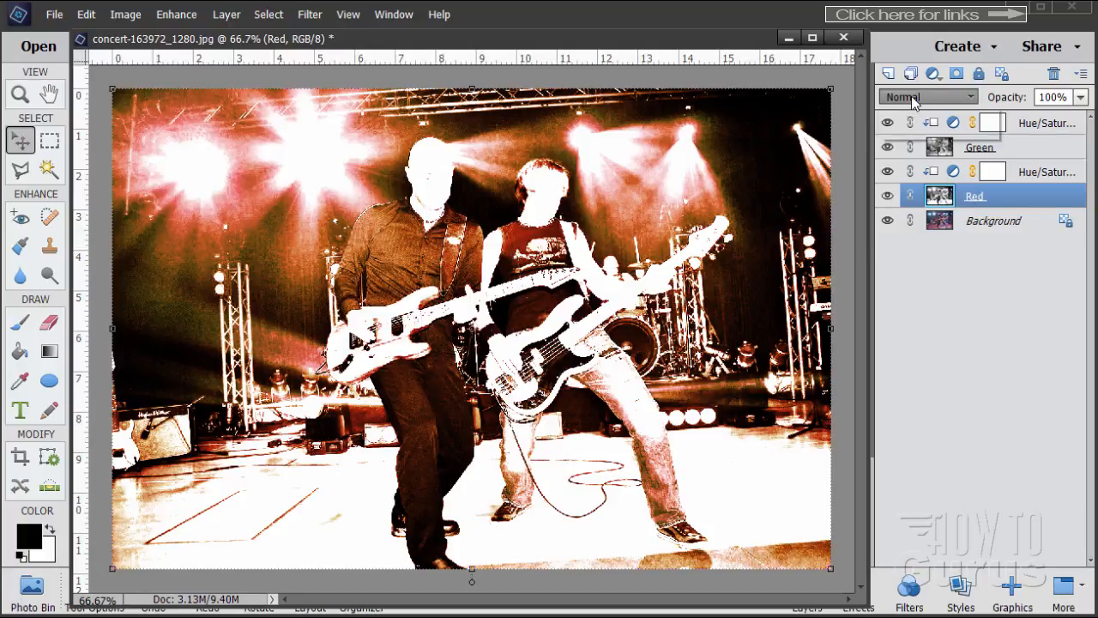
click(927, 96)
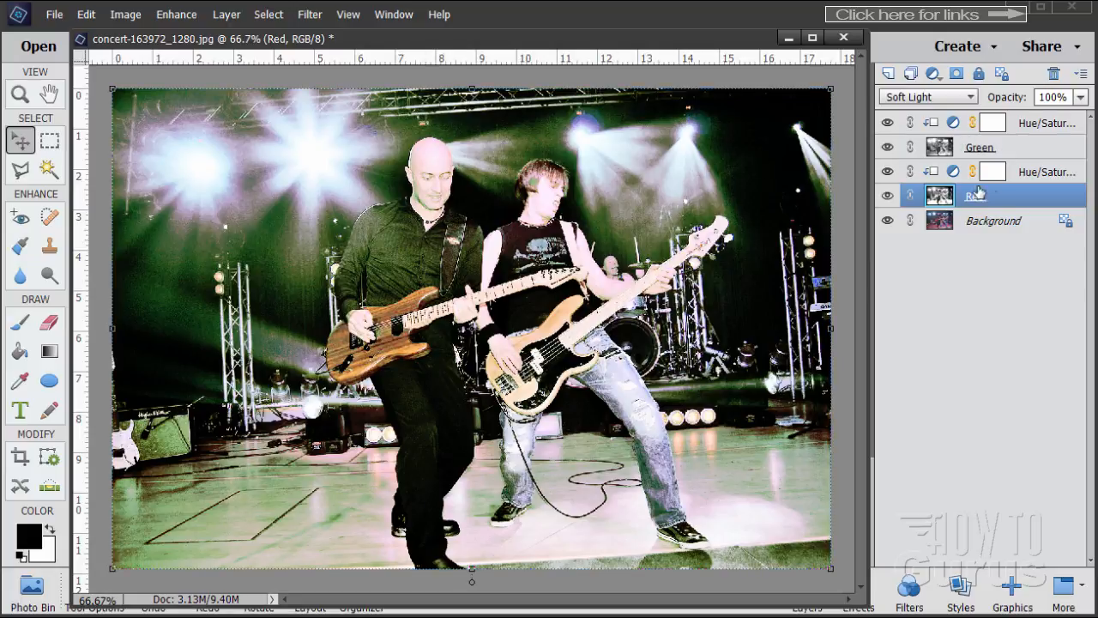
click(978, 147)
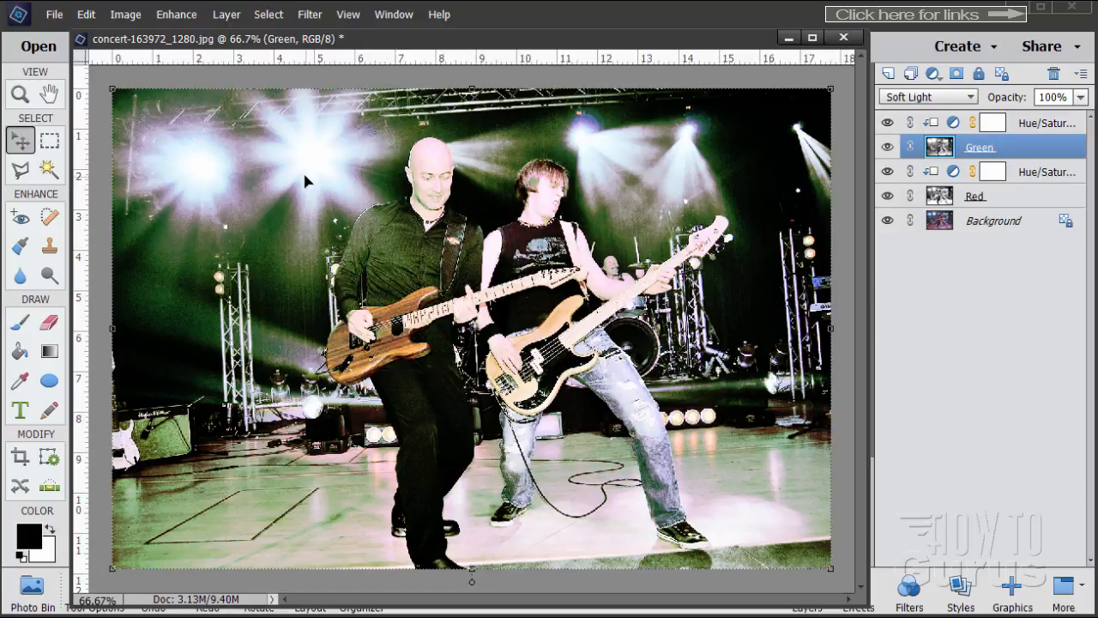
Skew the Green layer to about -2.2 degrees with Image > Transform > Skew, then select Red.
click(125, 14)
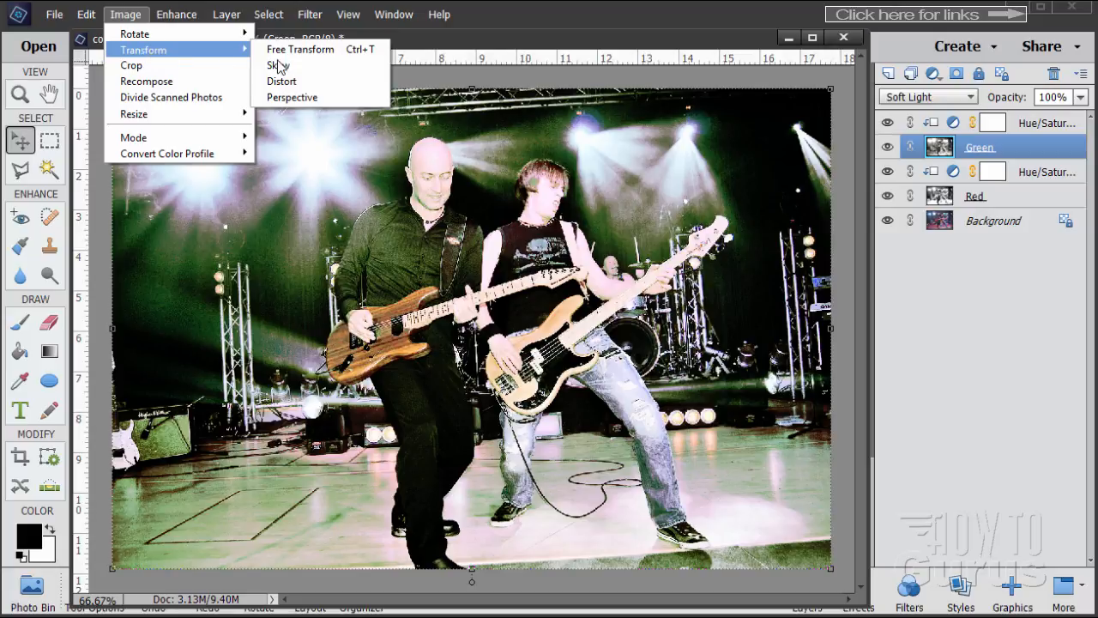
click(300, 48)
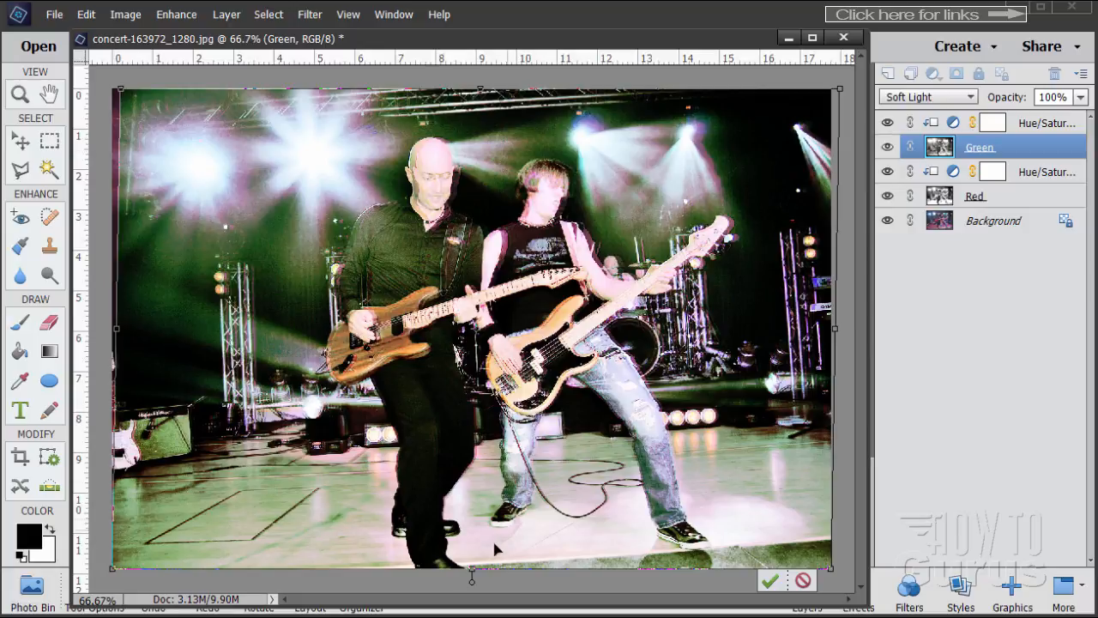
drag(472, 580, 466, 573)
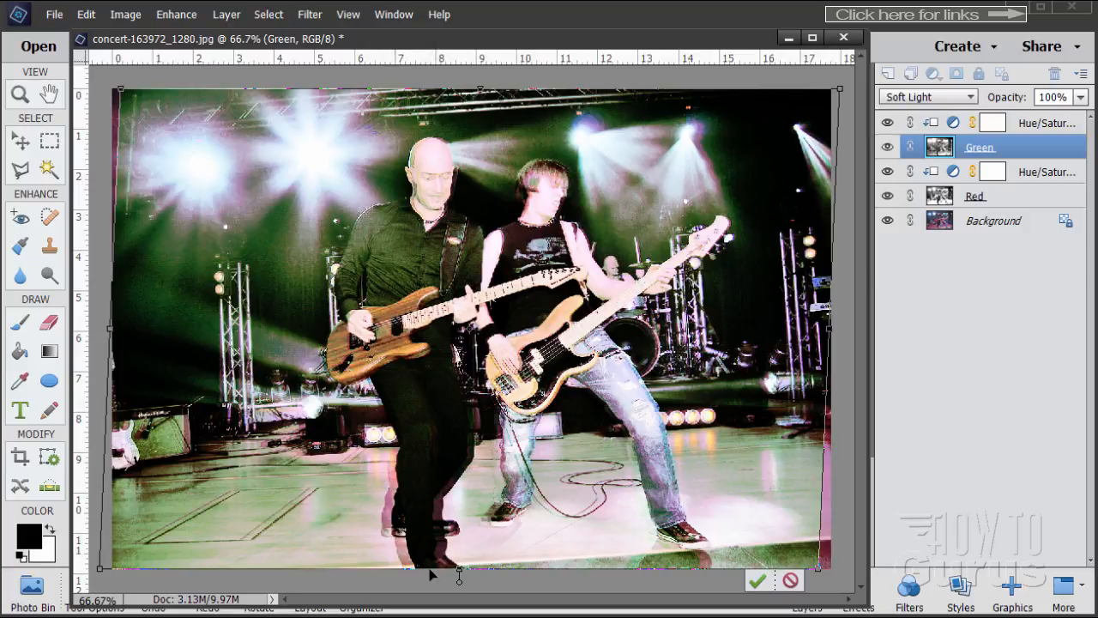
mouse_move(456, 151)
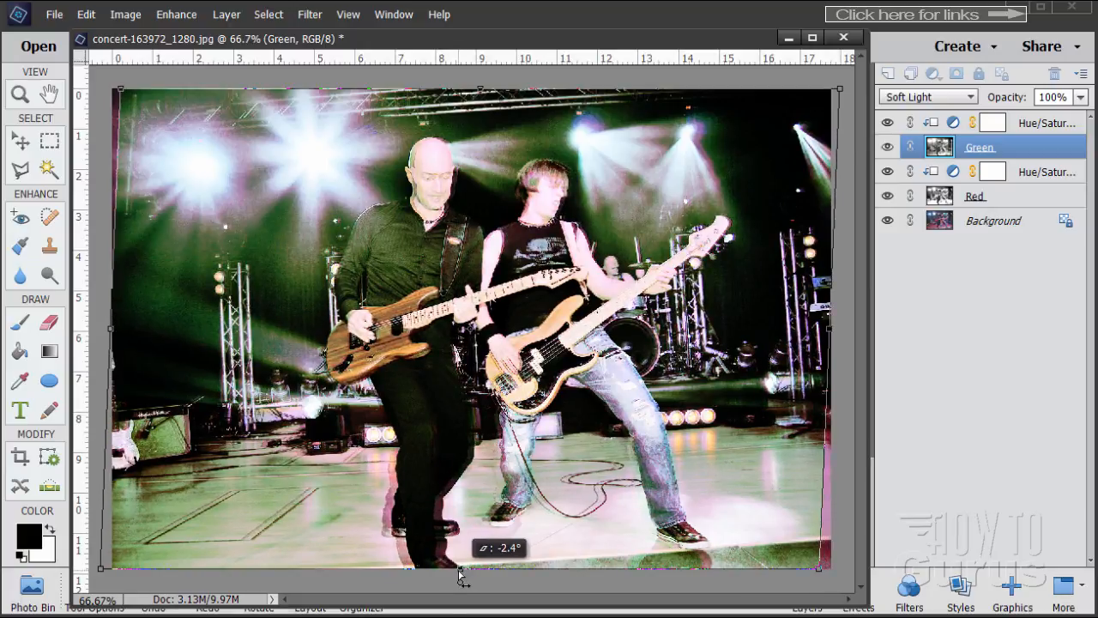
drag(462, 570, 461, 575)
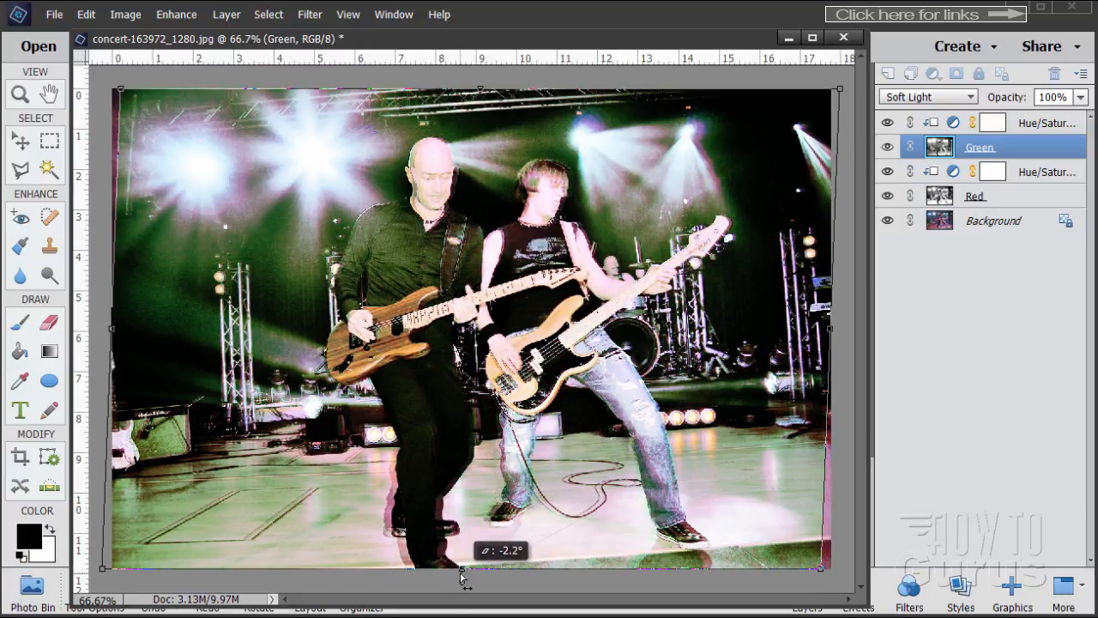
drag(460, 573, 459, 576)
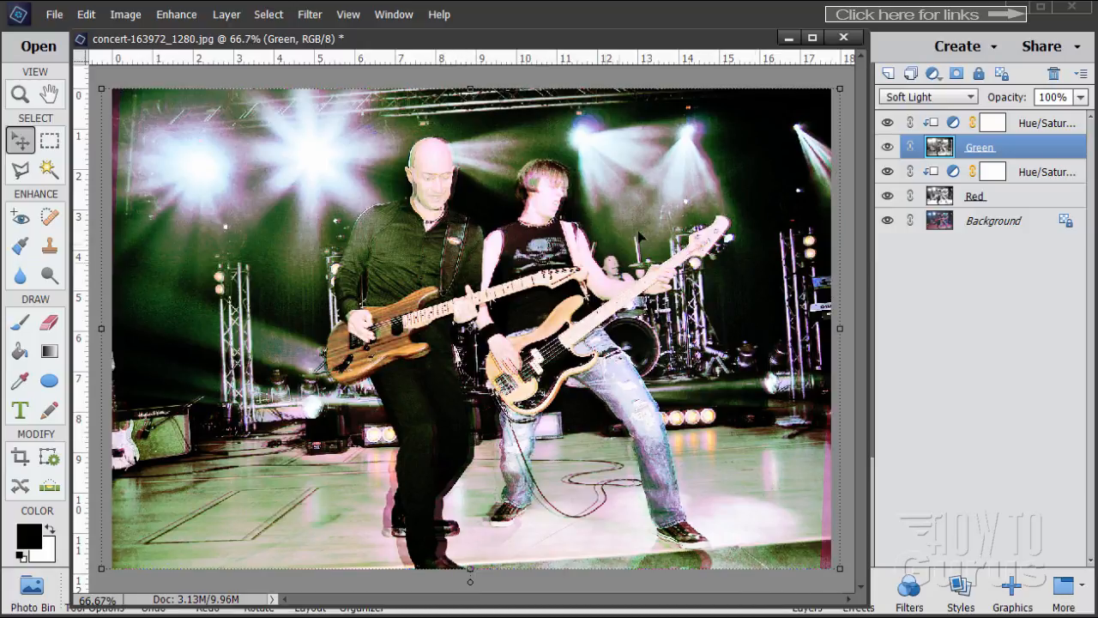
click(974, 196)
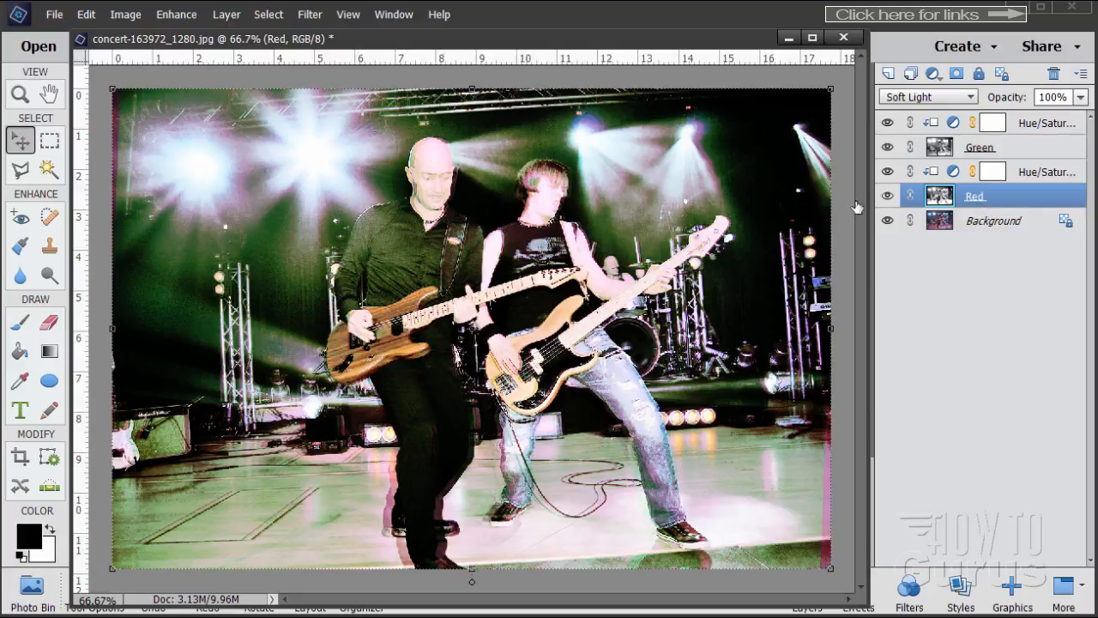
Skew the Red layer in the opposite direction to the Green layer for stronger colour fringing.
click(125, 13)
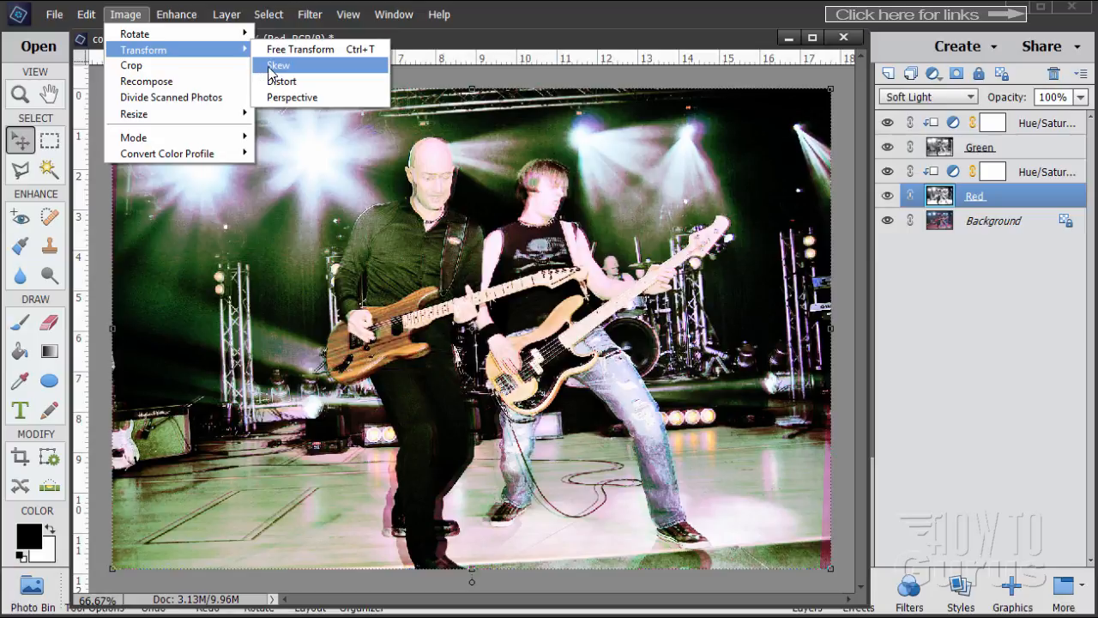
click(278, 65)
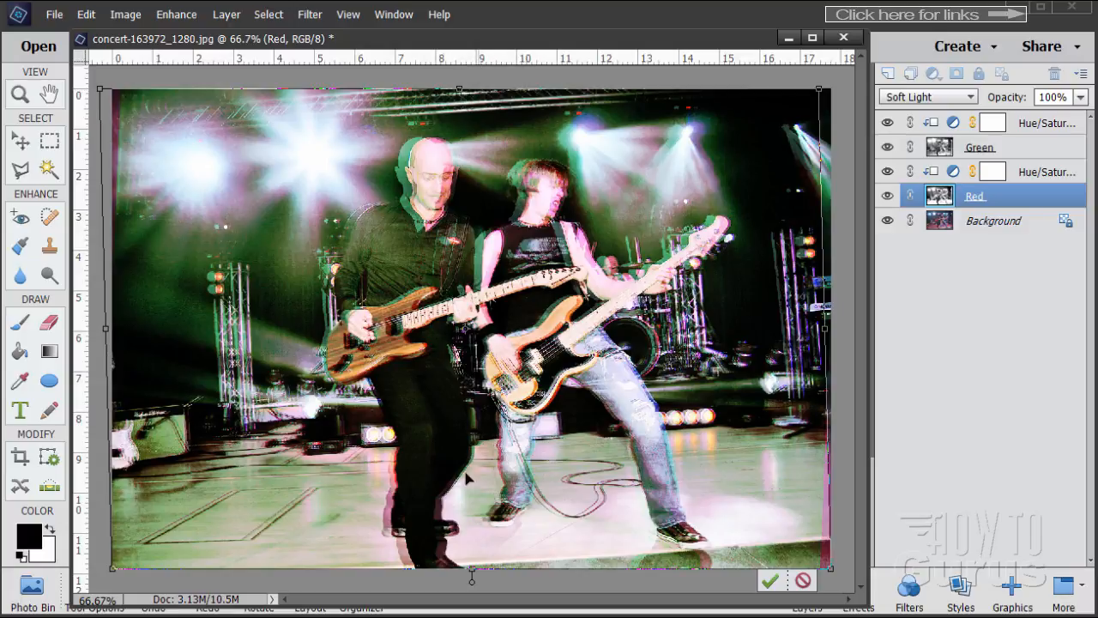
drag(470, 580, 483, 575)
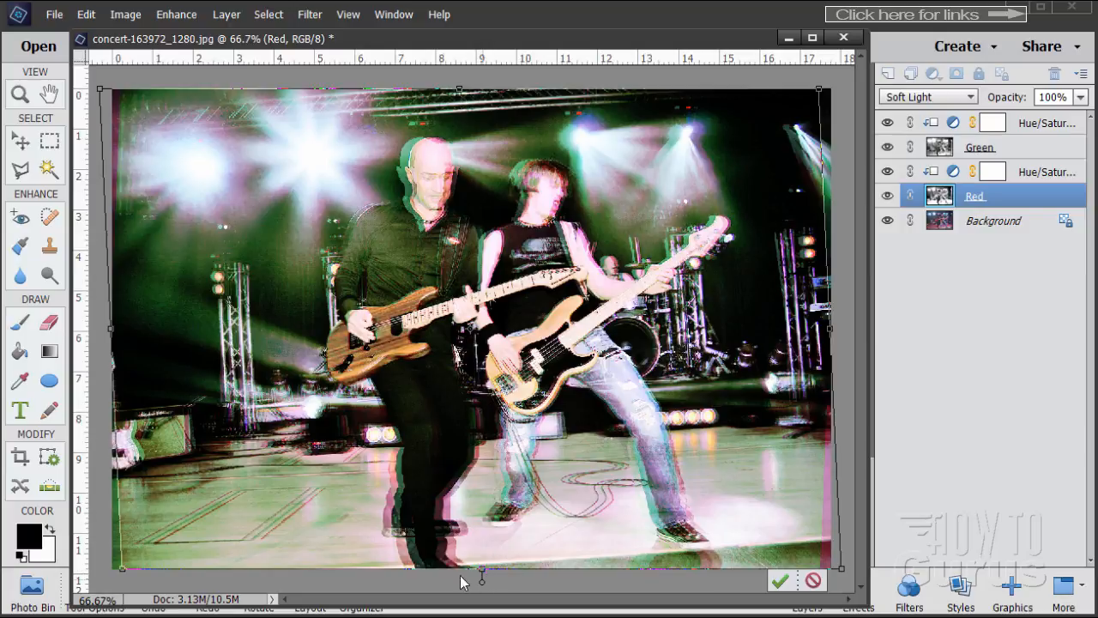
mouse_move(497, 147)
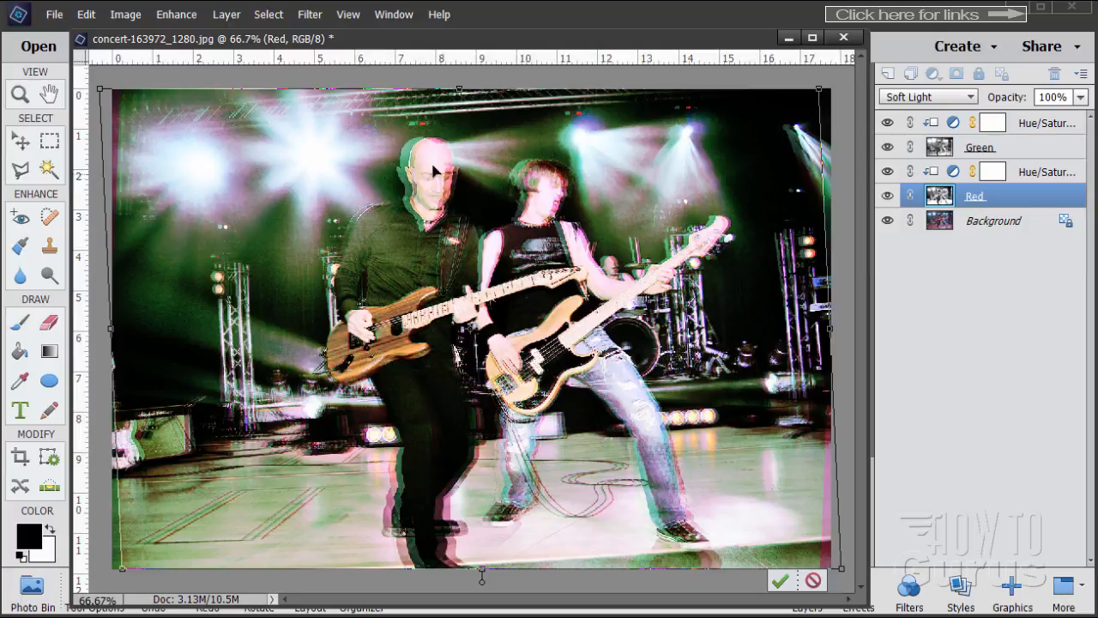
mouse_move(292, 137)
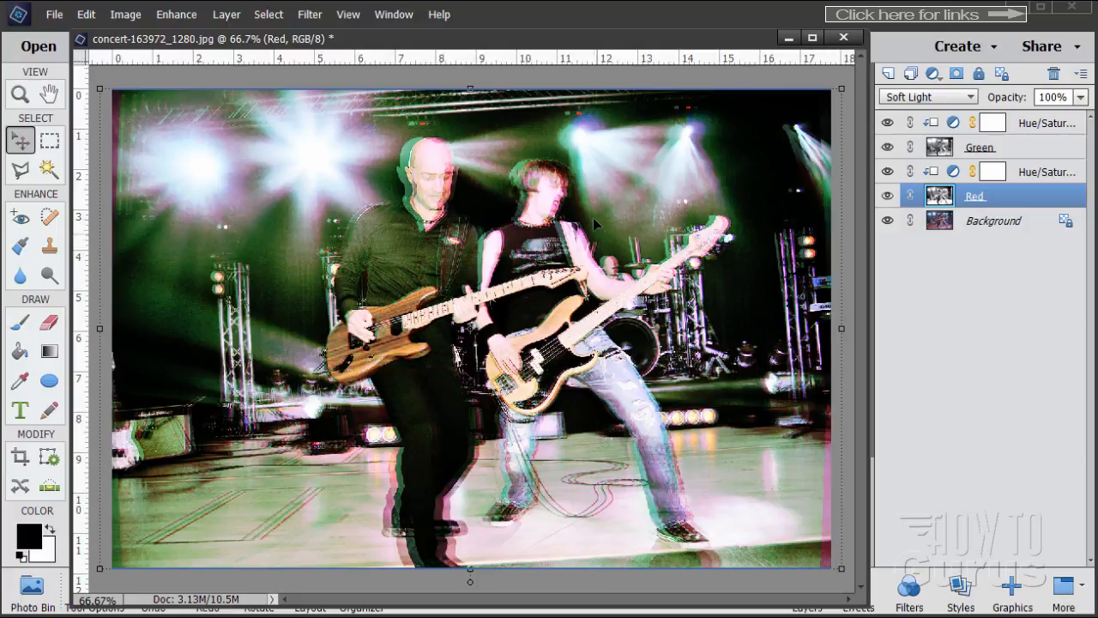
mouse_move(553, 535)
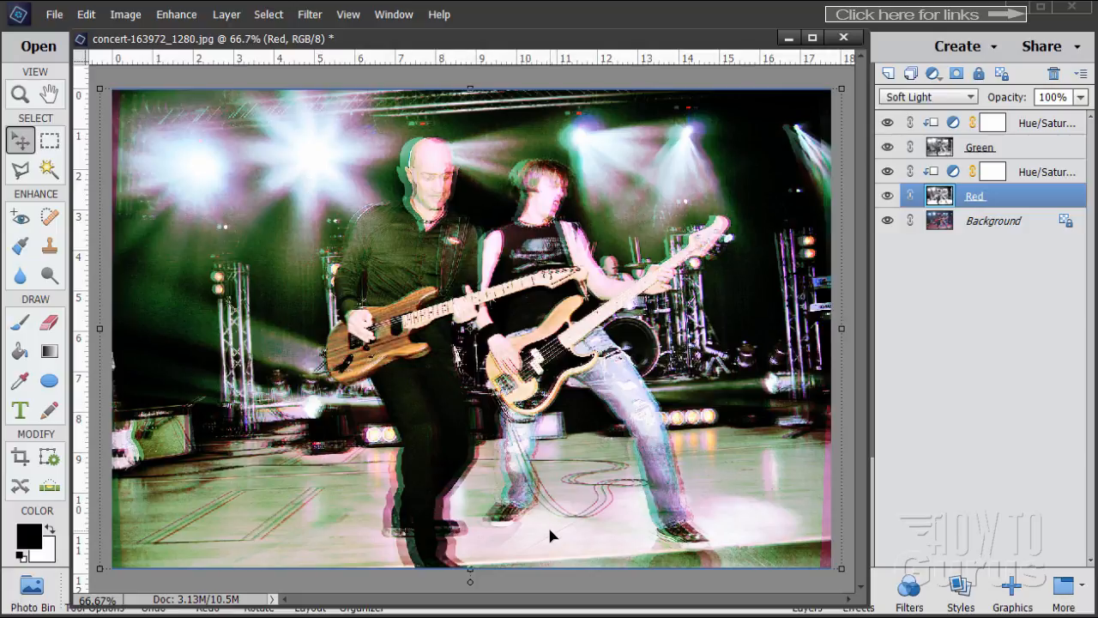